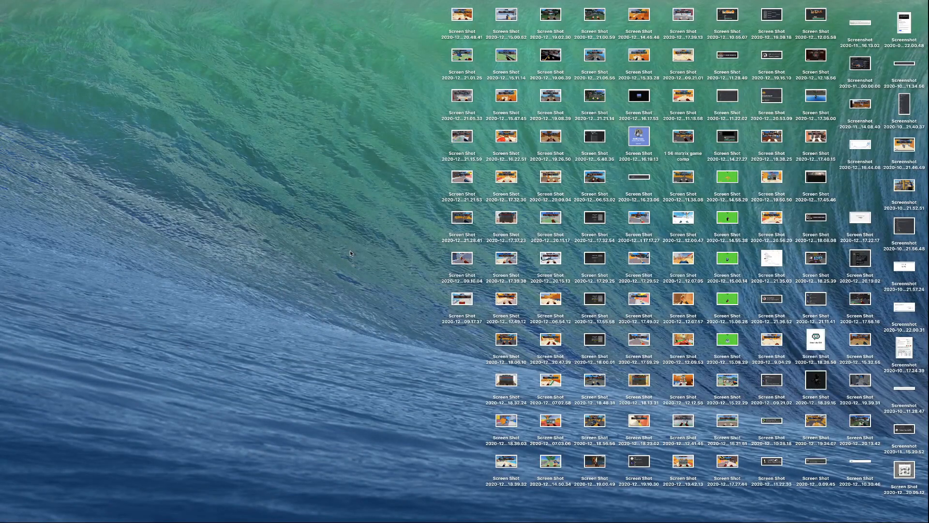
mouse_move(365, 224)
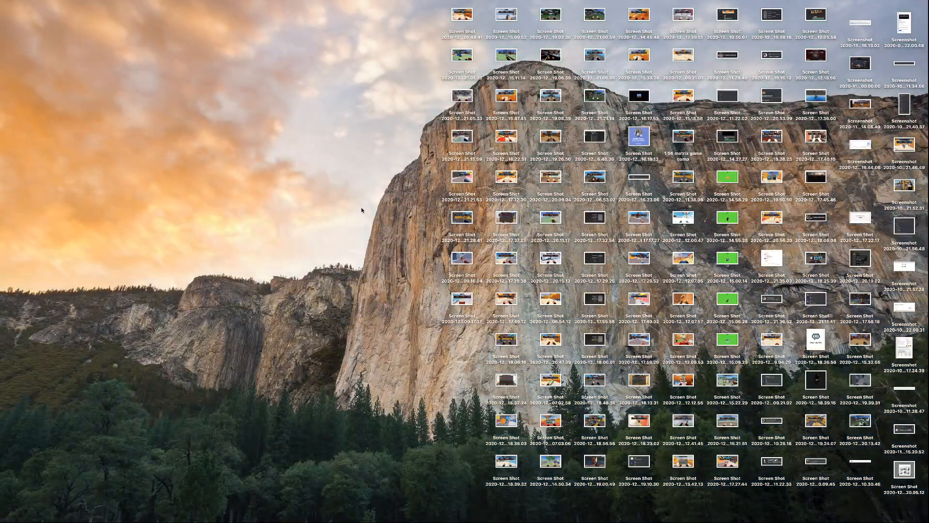
mouse_move(368, 368)
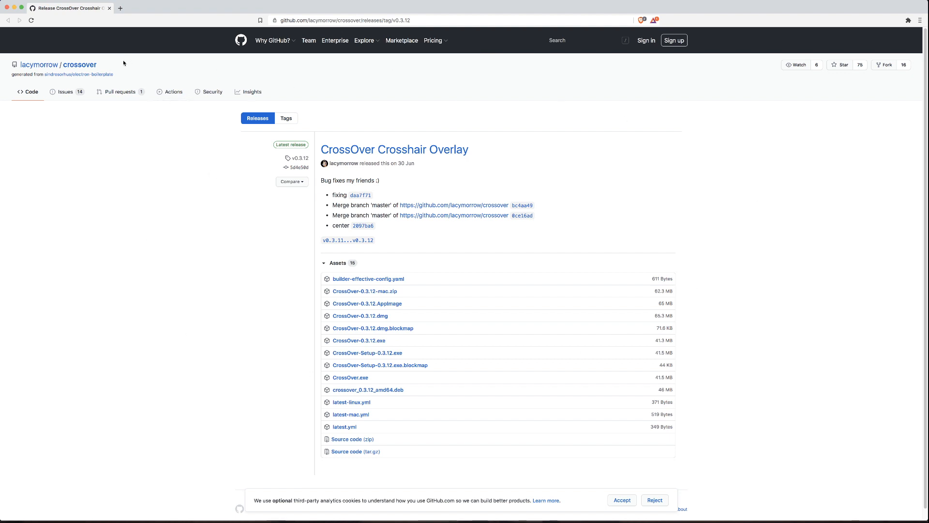
mouse_move(354, 143)
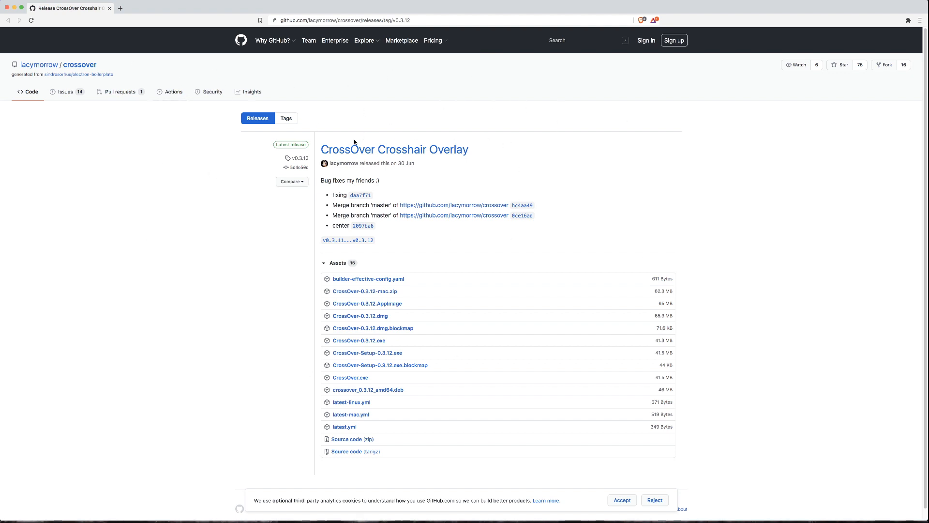
mouse_move(394, 149)
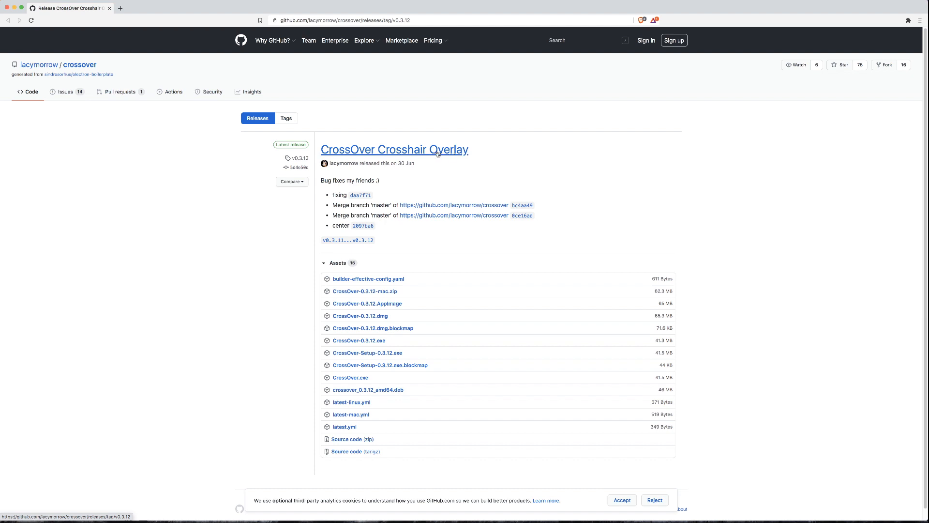
mouse_move(373, 157)
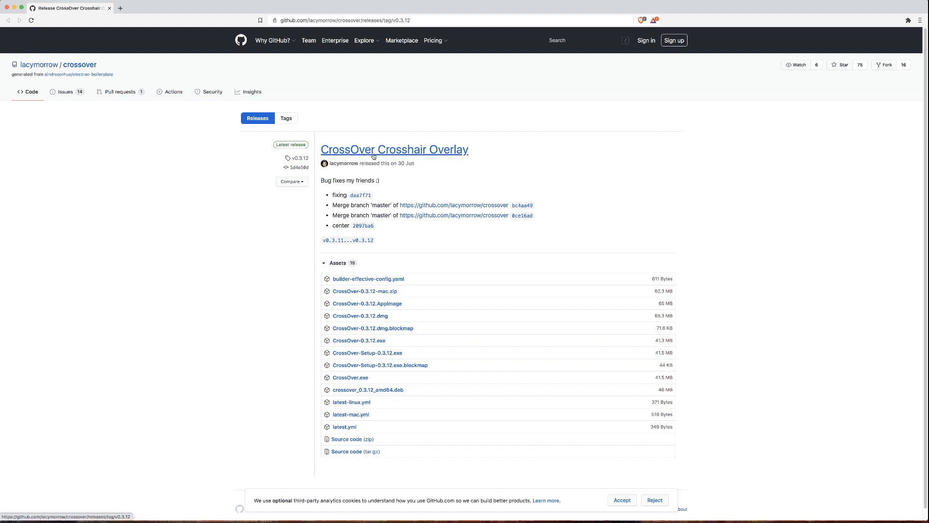
mouse_move(455, 154)
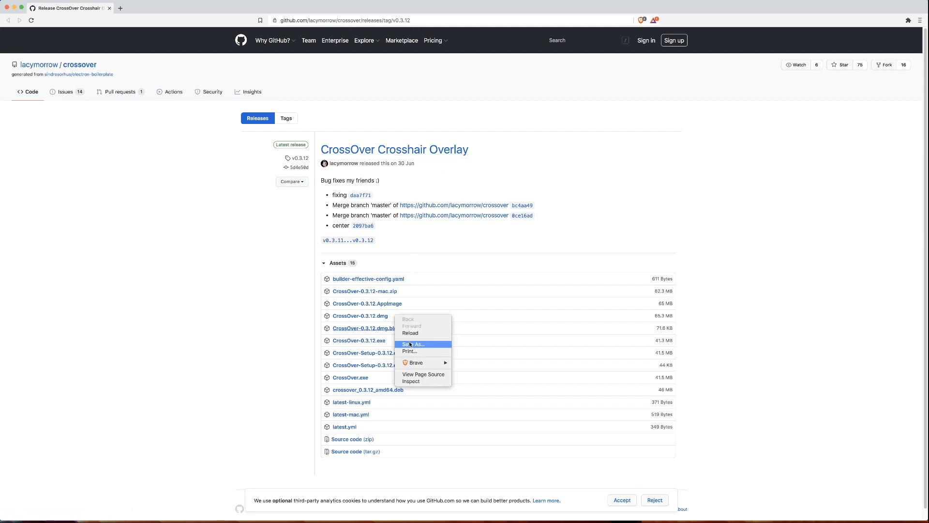
Cancel saving the release page, then download CrossOver-0.3.12.dmg into Downloads
click(414, 344)
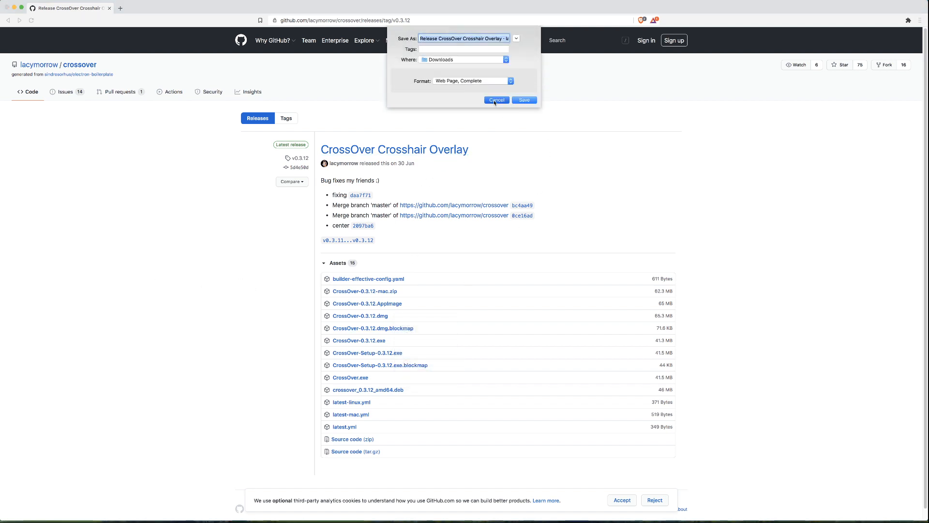
click(496, 100)
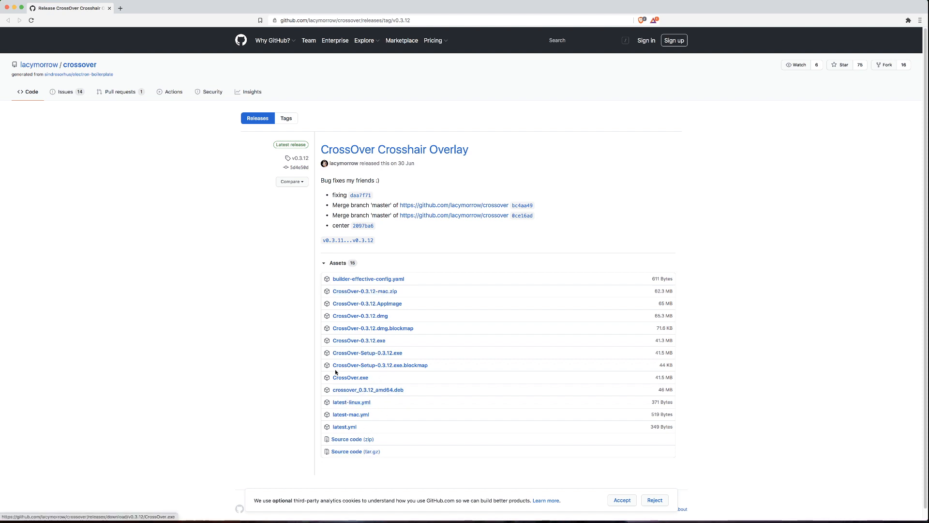
mouse_move(365, 324)
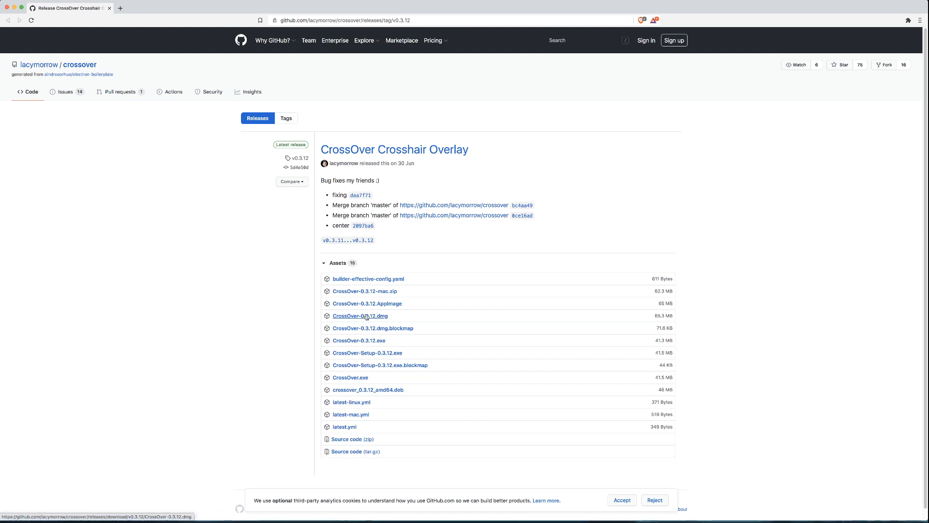
mouse_move(513, 339)
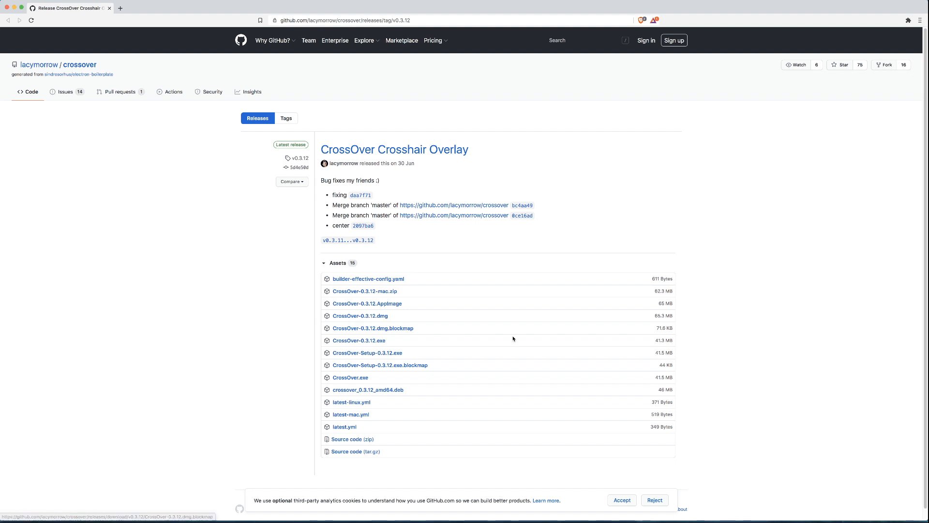
mouse_move(358, 339)
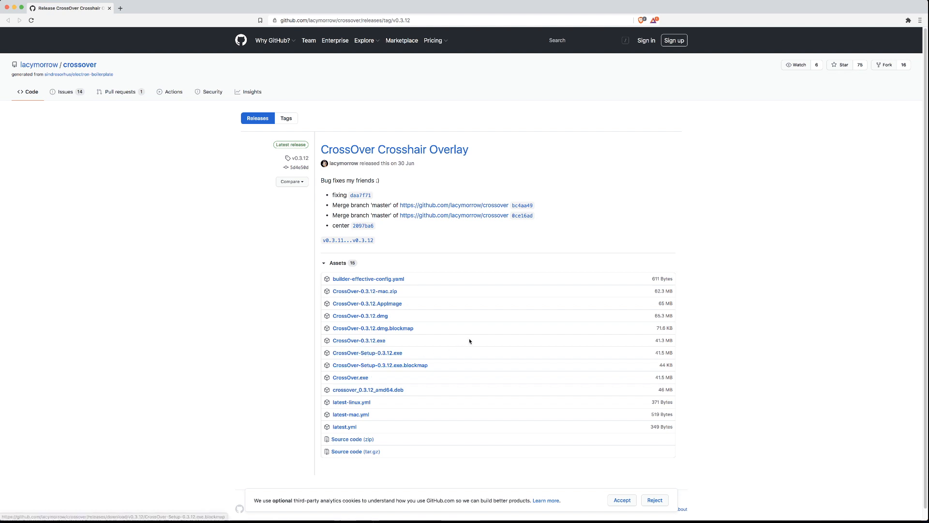
mouse_move(358, 340)
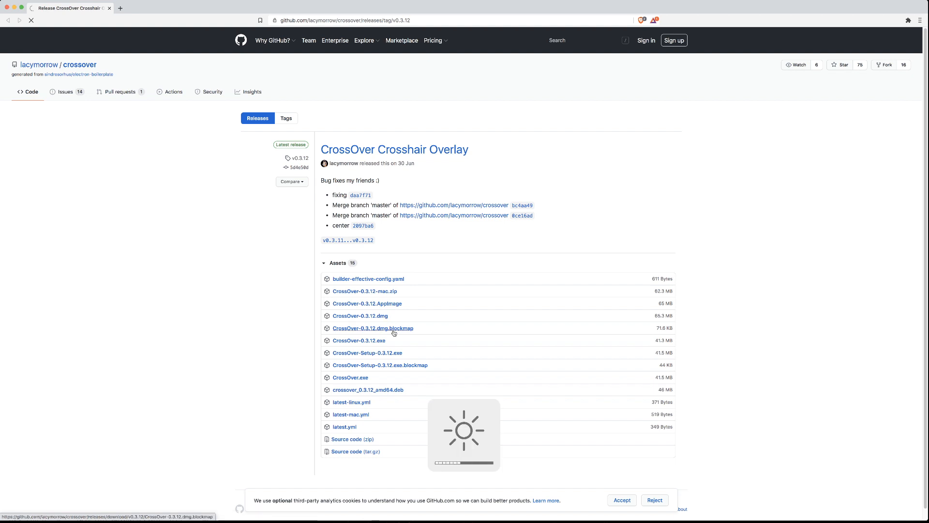
click(360, 315)
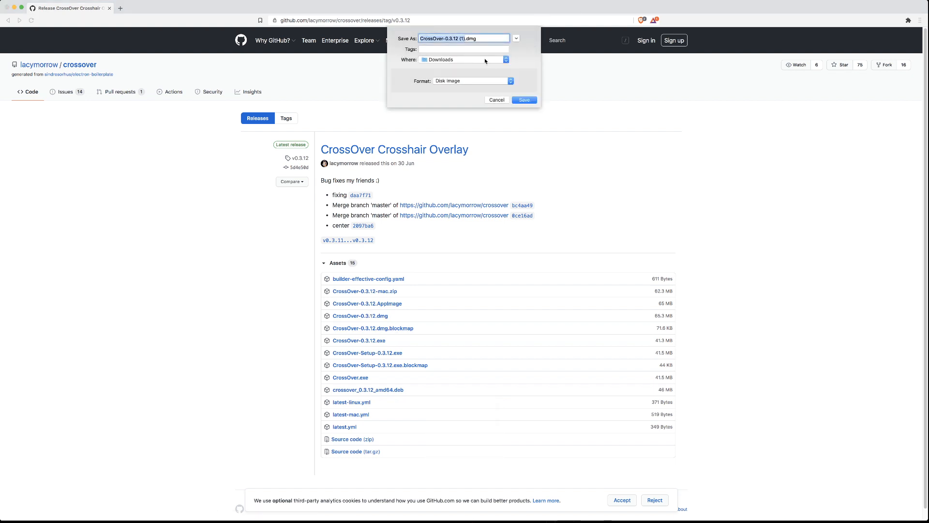
click(495, 100)
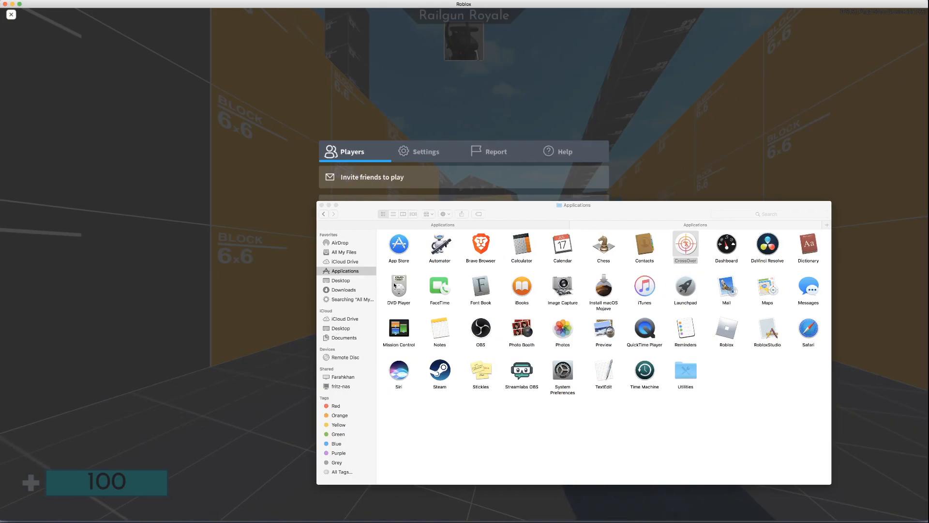
Launch CrossOver from Applications and bring up its settings window over the paused Roblox game
click(686, 248)
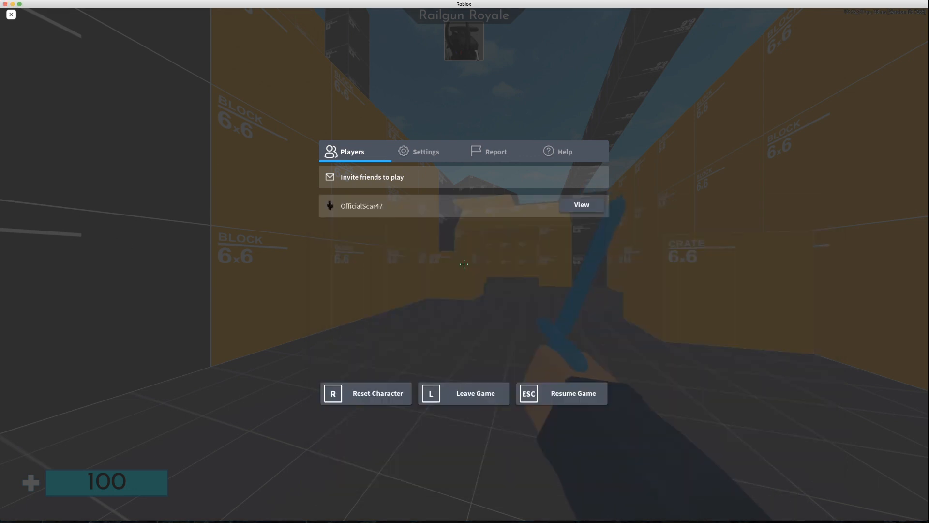
click(572, 393)
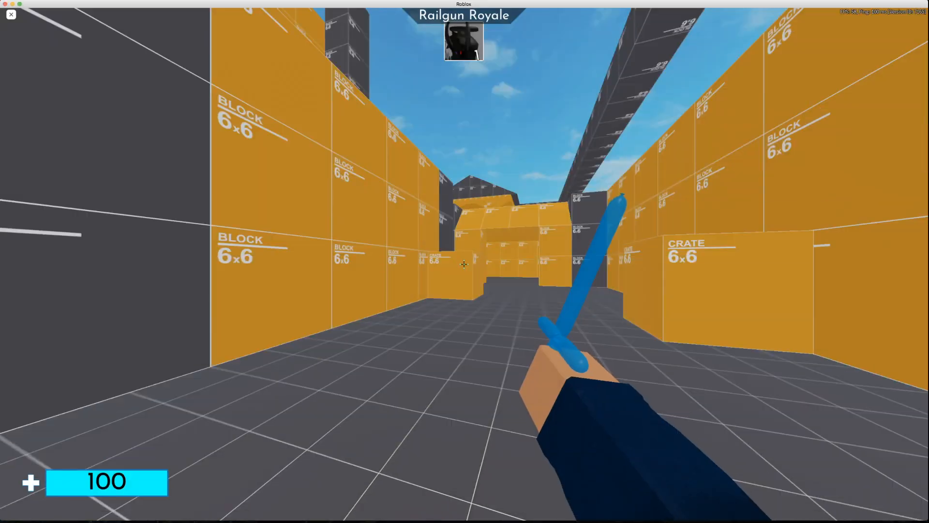
key(Escape)
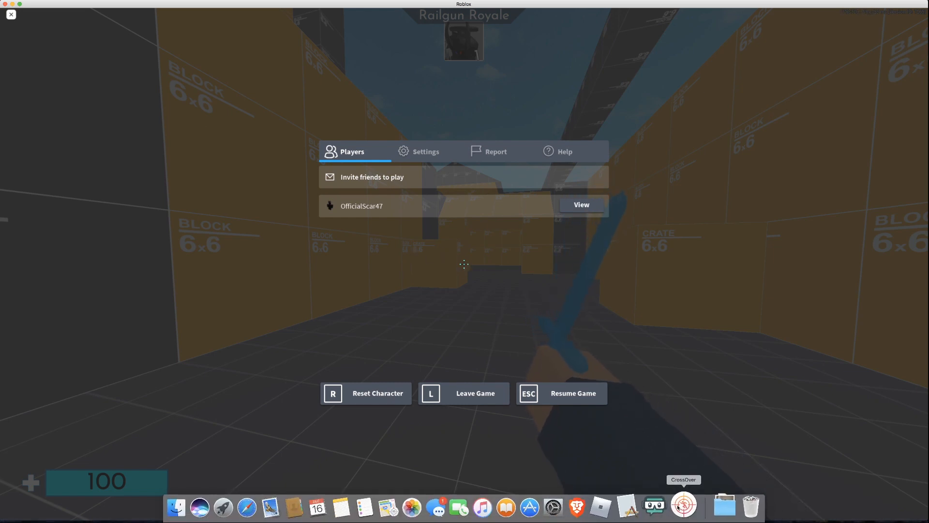
click(572, 393)
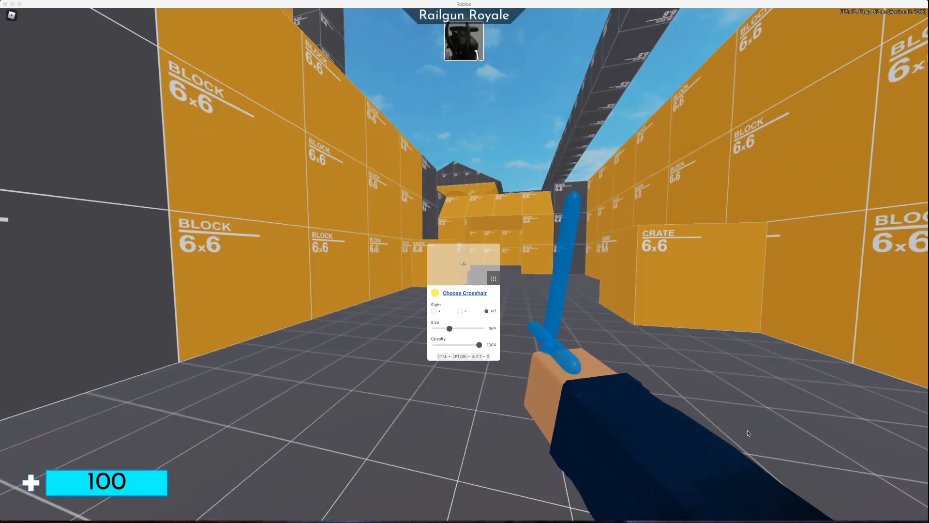
Pause the Roblox game so the CrossOver settings window sits over its menu
key(Escape)
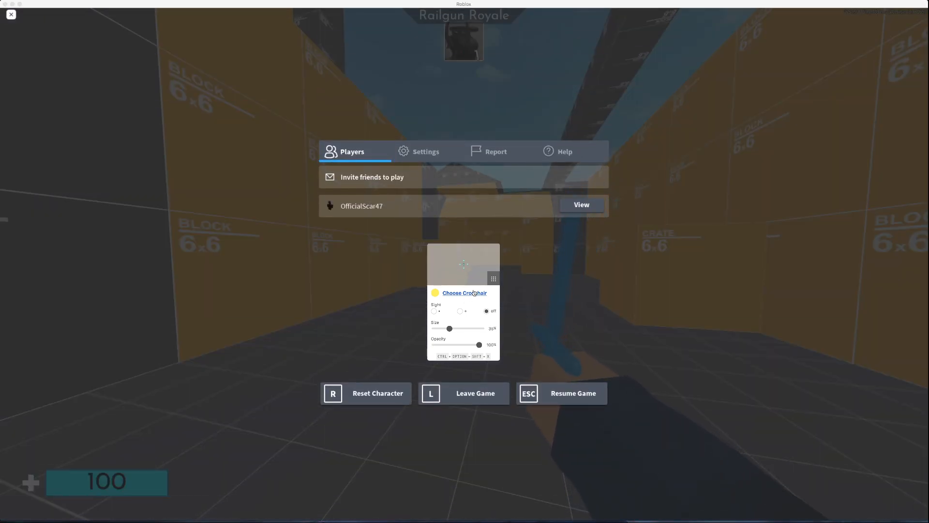
Browse the crosshair gallery, raise the crosshair size to 100%, and reopen the gallery
click(463, 293)
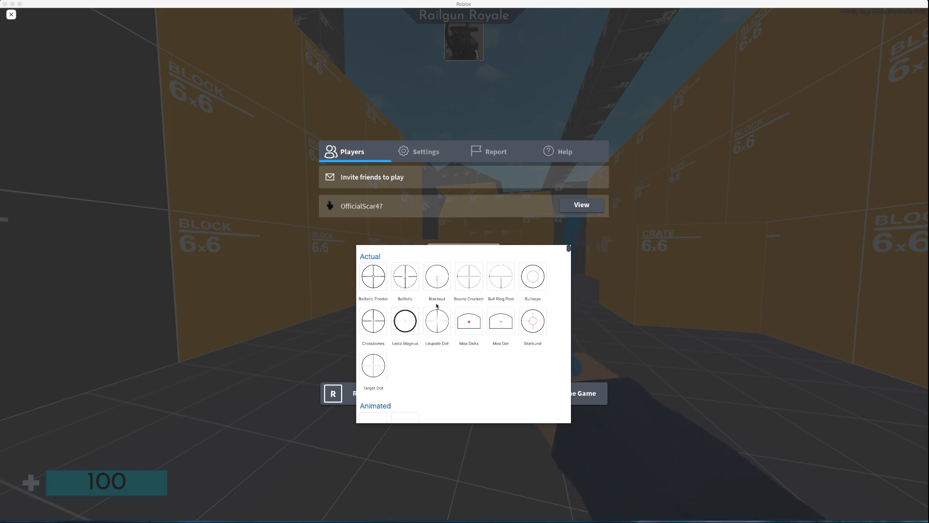
scroll(down, 3)
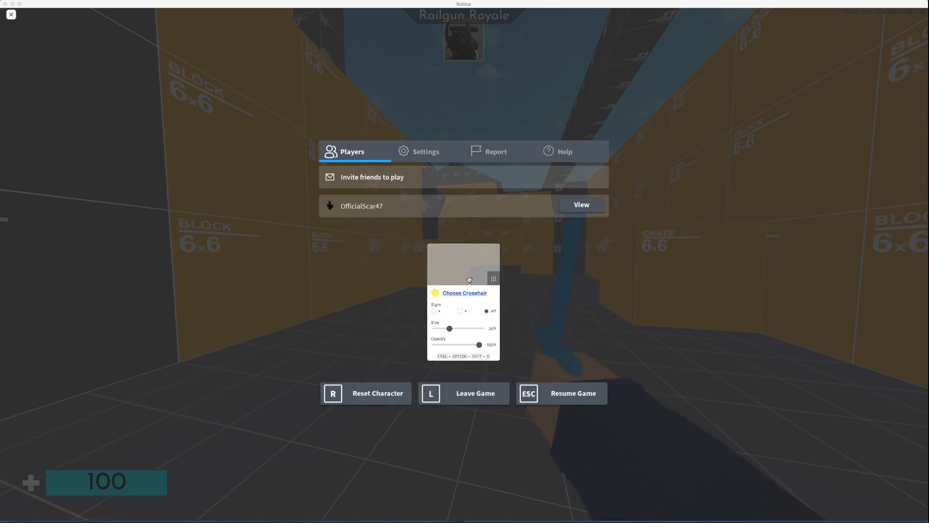
drag(448, 328, 479, 328)
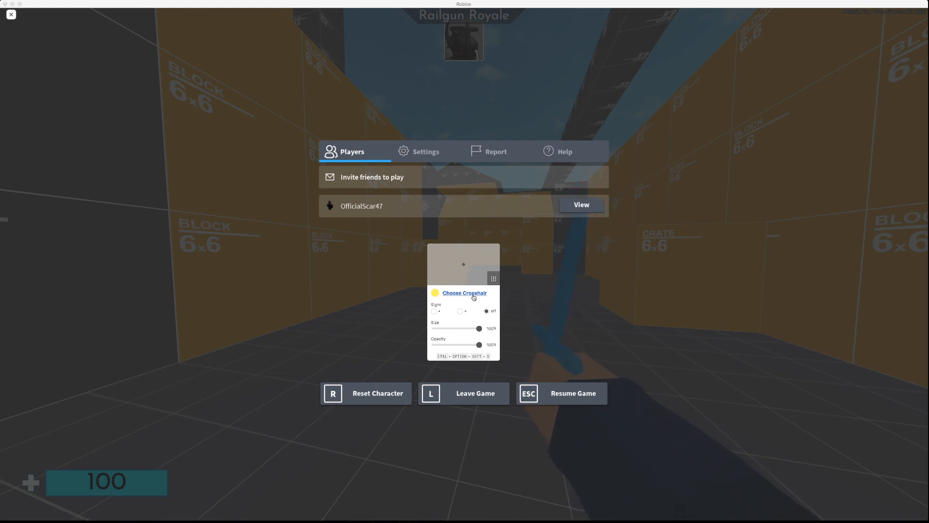
click(464, 292)
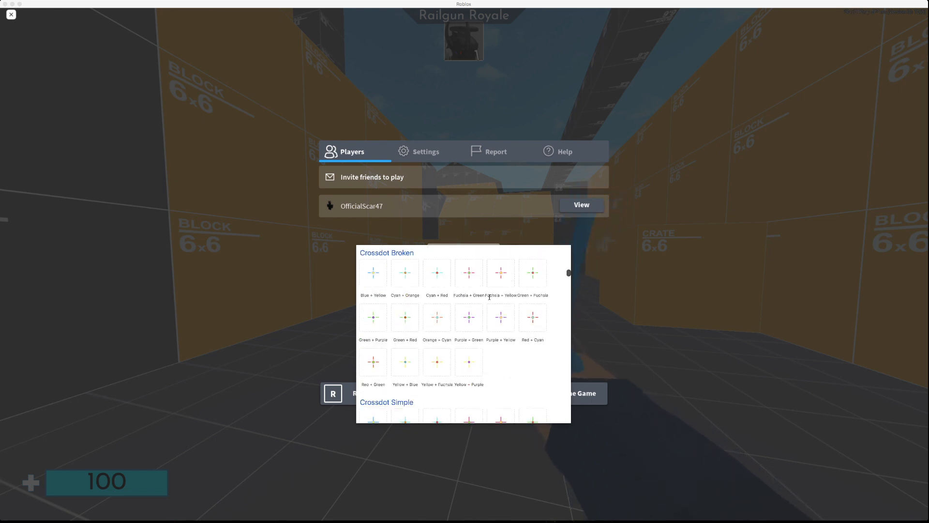
Scroll through the crosshair gallery and pick the cat-face crosshair design
scroll(down, 3)
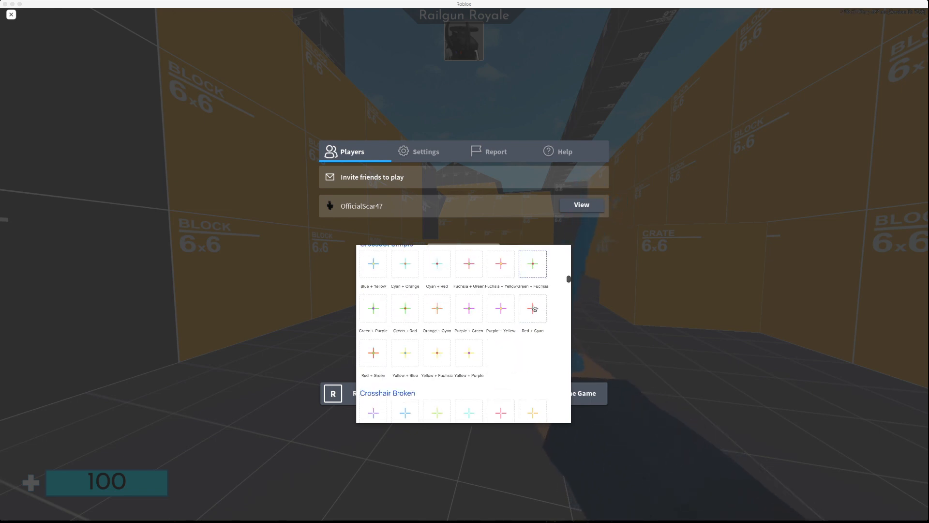
scroll(down, 3)
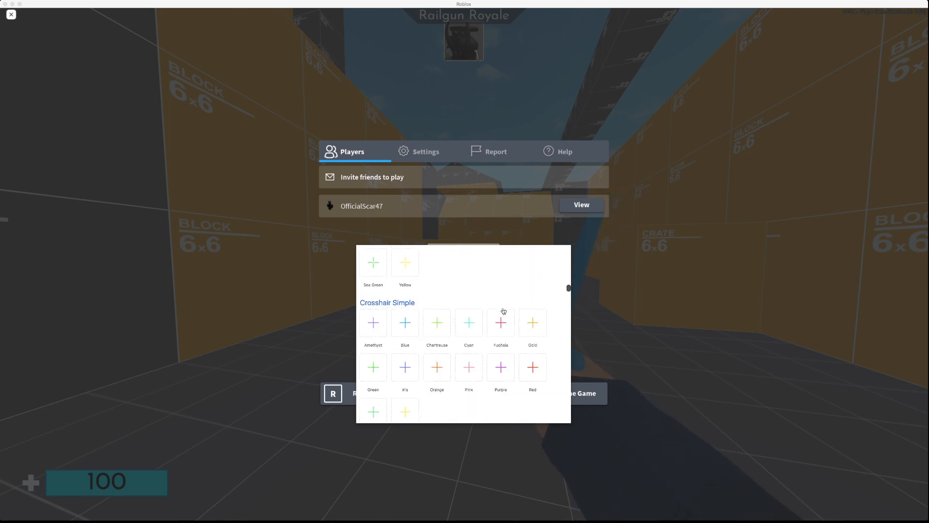
scroll(down, 3)
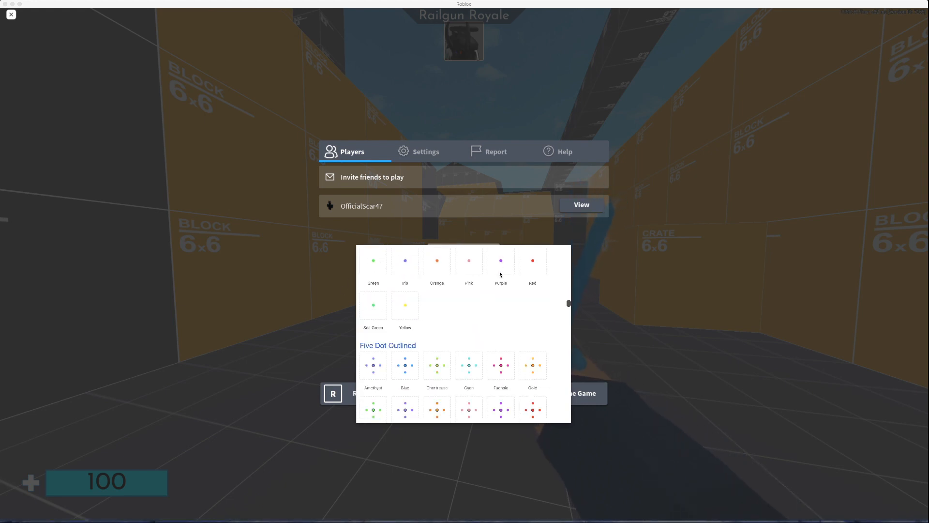
scroll(down, 3)
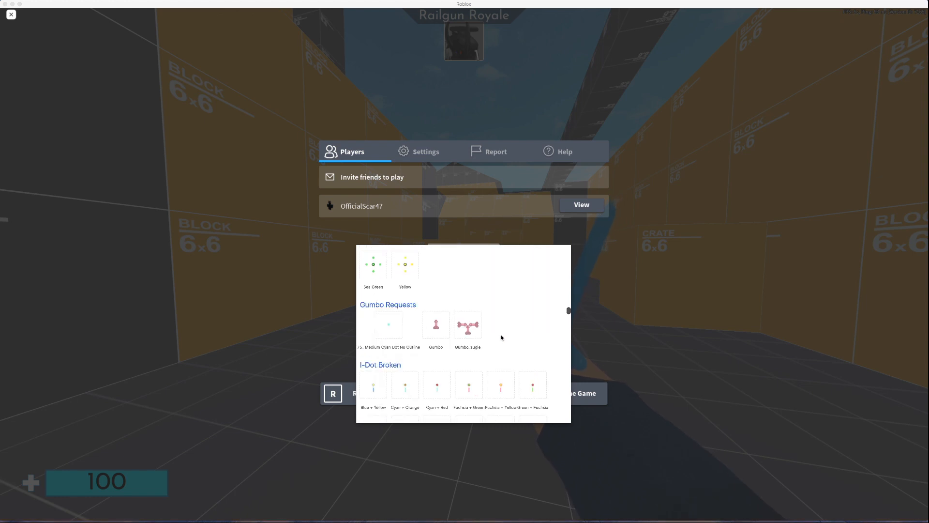
scroll(down, 3)
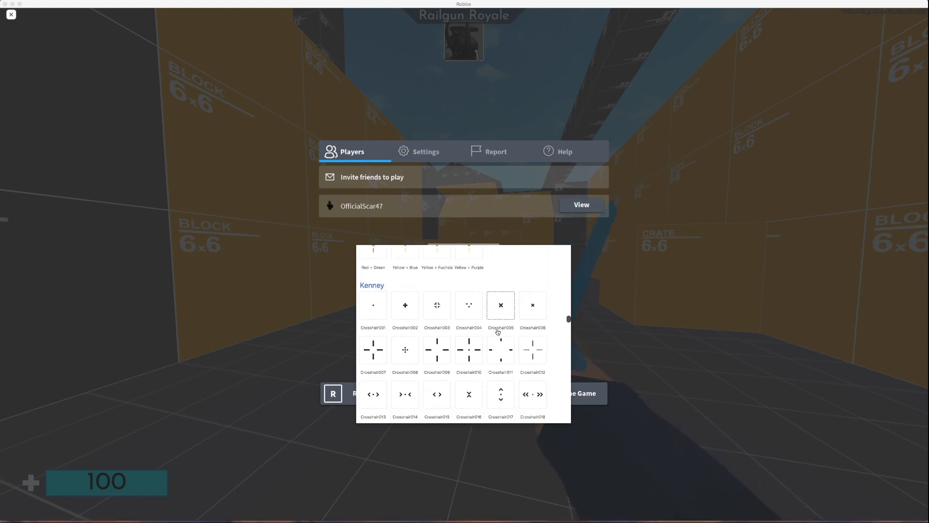
scroll(down, 3)
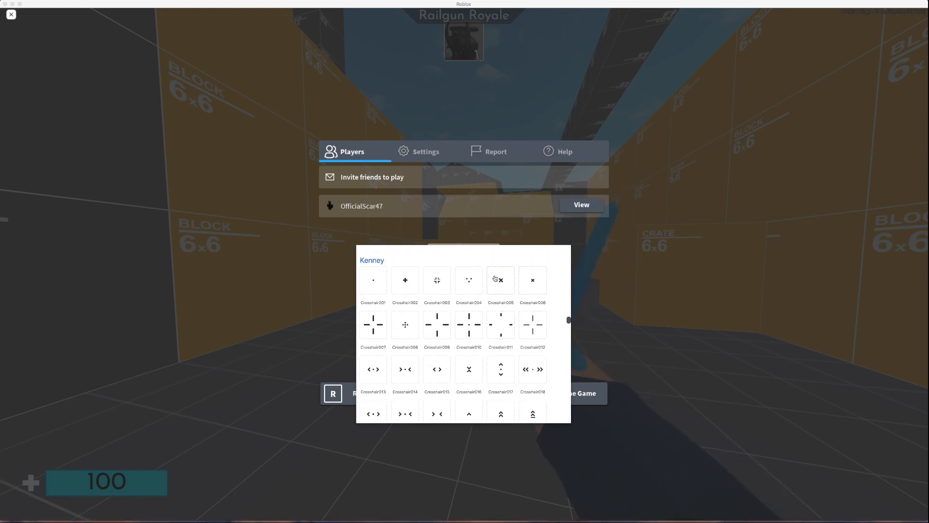
scroll(down, 3)
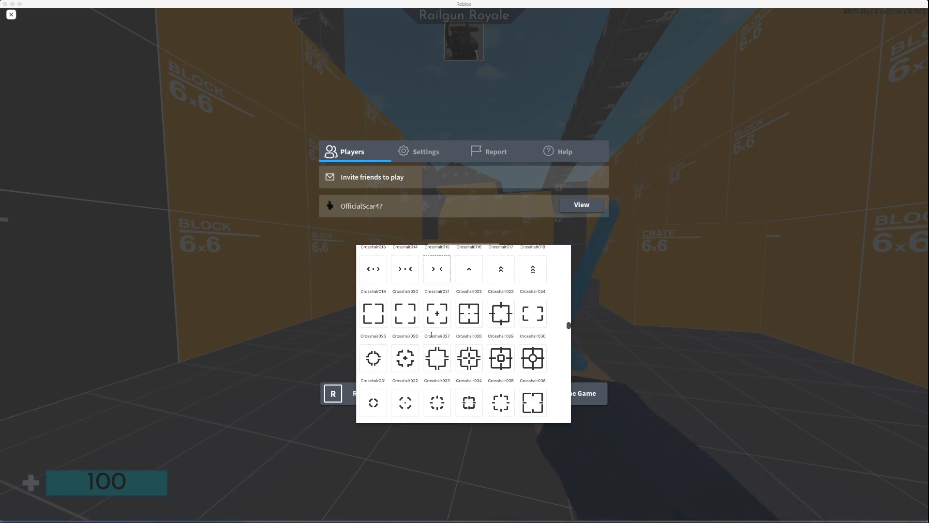
scroll(down, 3)
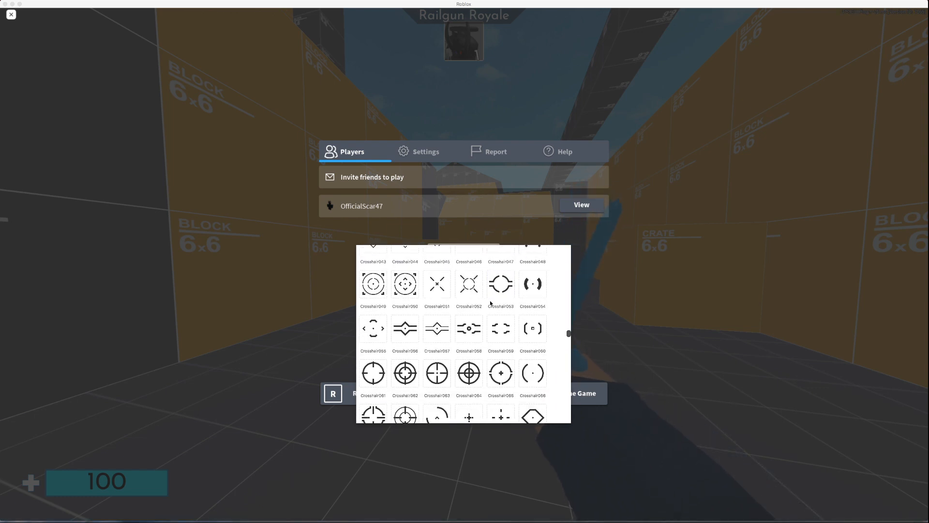
scroll(down, 3)
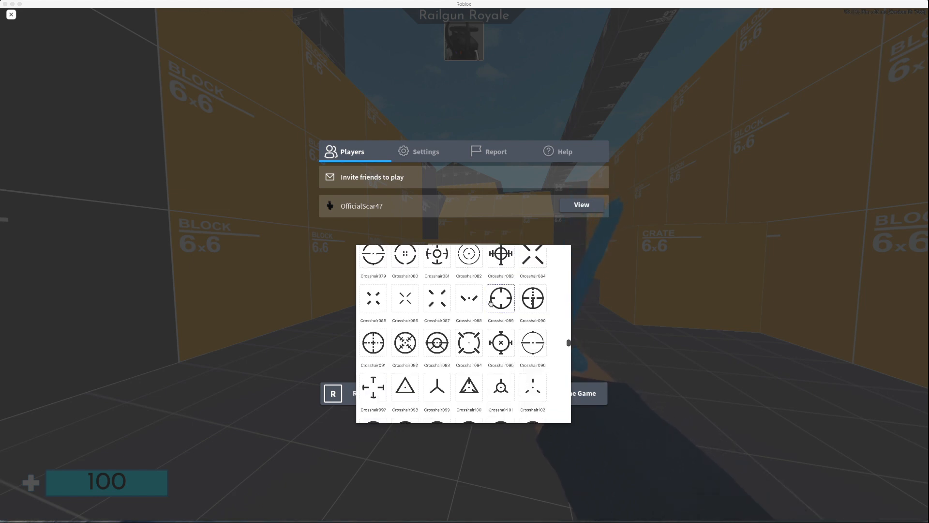
scroll(down, 3)
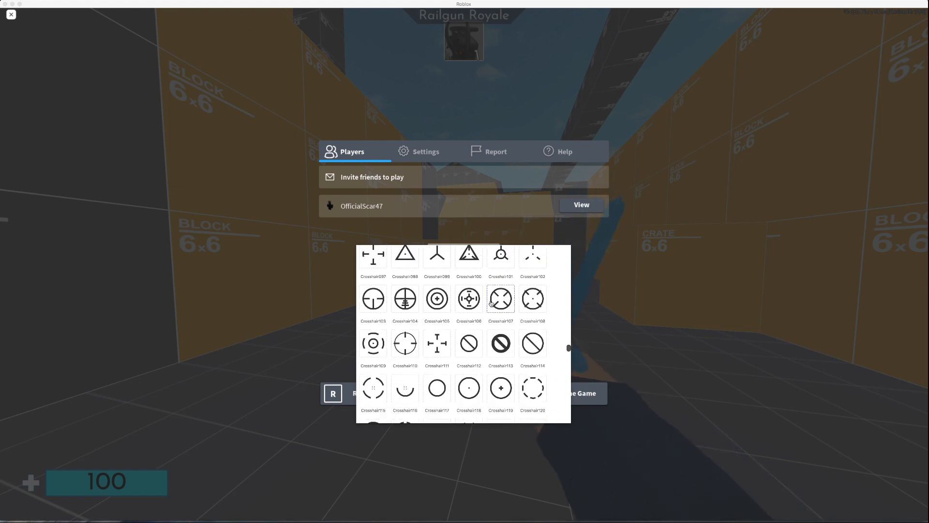
scroll(down, 3)
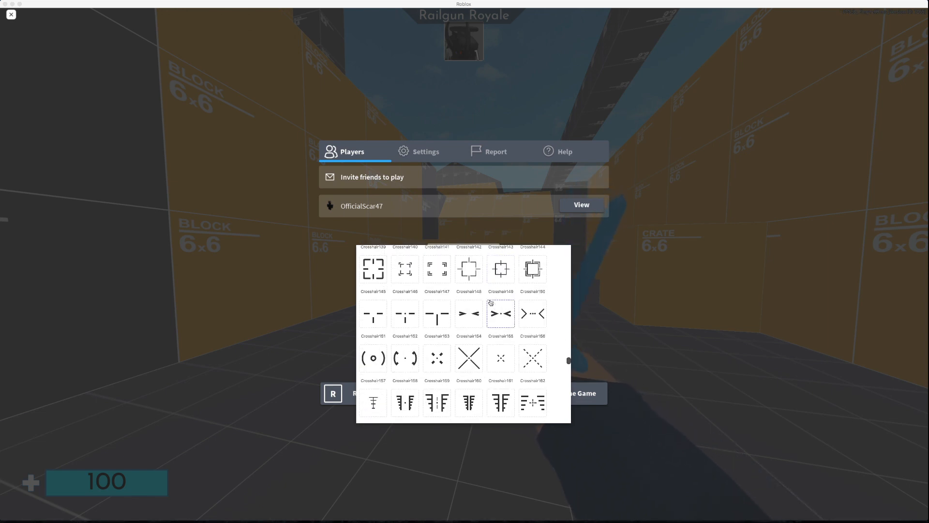
scroll(down, 3)
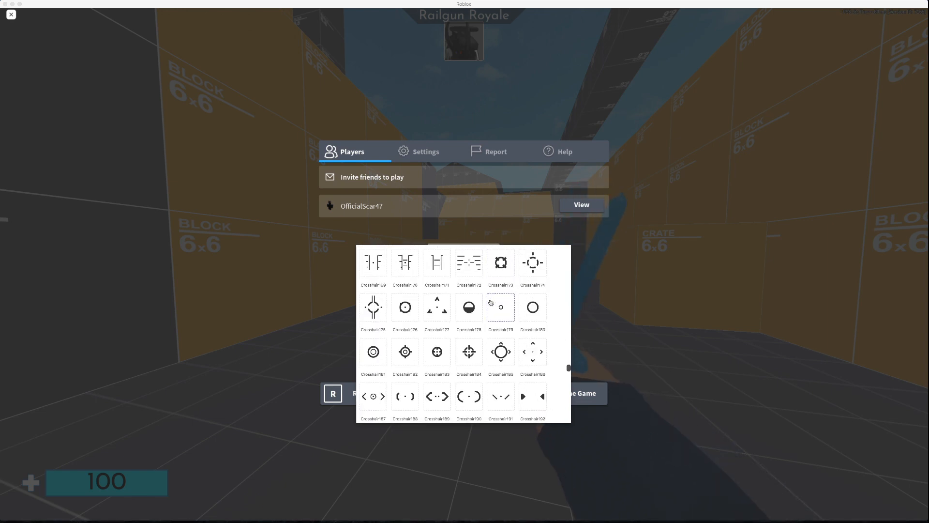
scroll(down, 3)
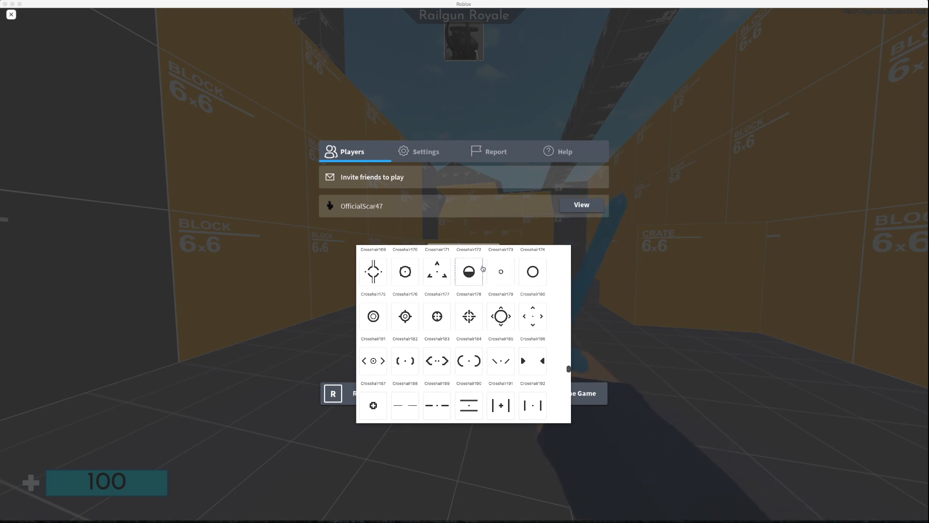
scroll(down, 3)
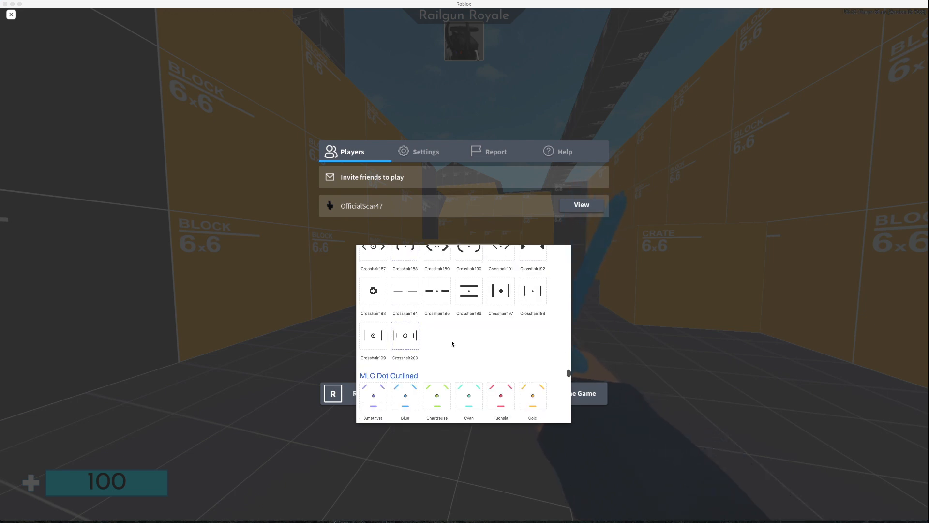
scroll(down, 3)
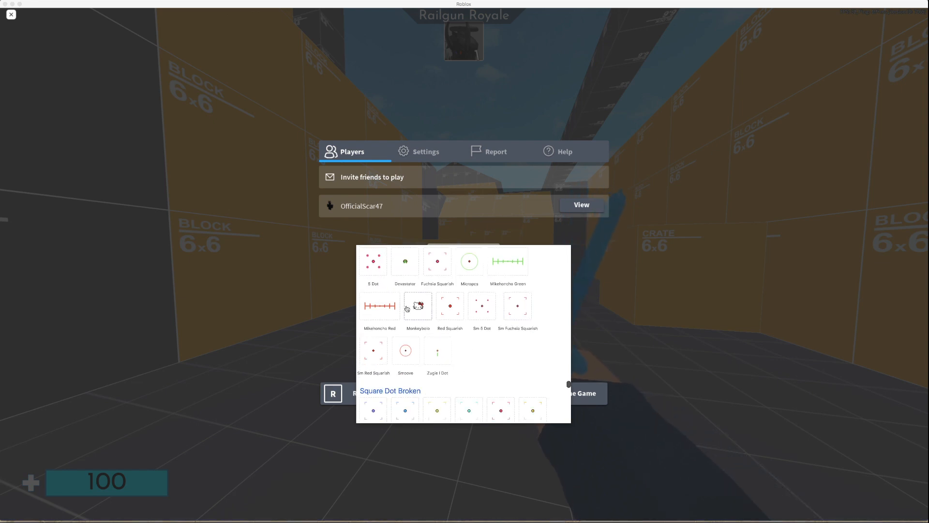
click(418, 306)
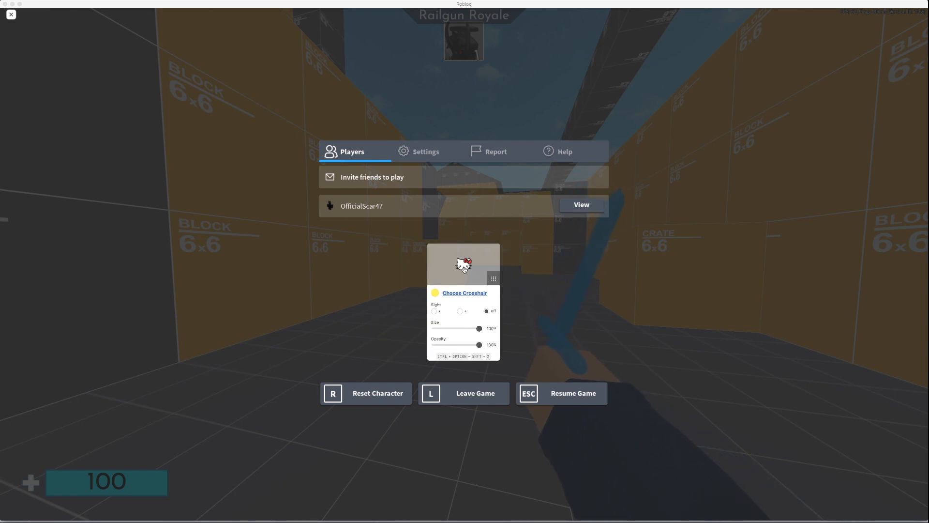
Reopen the gallery and scroll to the cyan Five Dot Outlined crosshair to replace the cat face
click(465, 293)
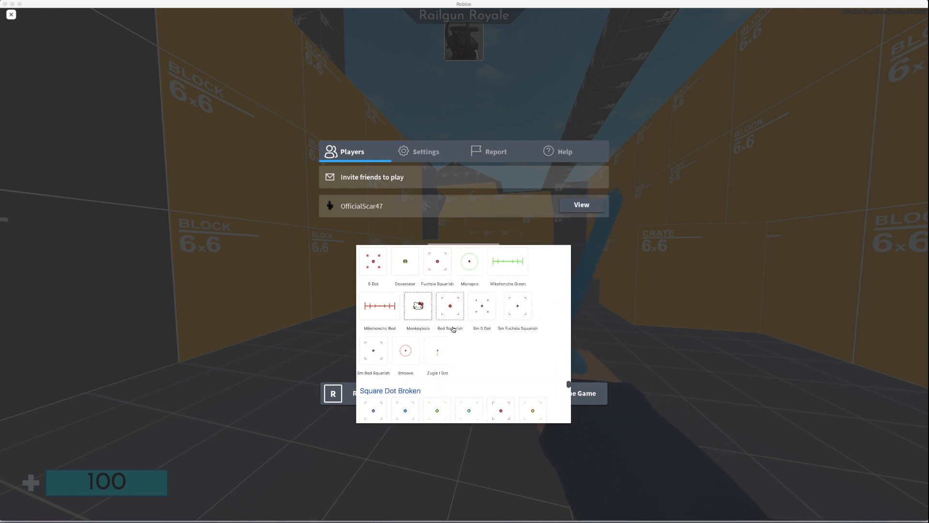
scroll(down, 3)
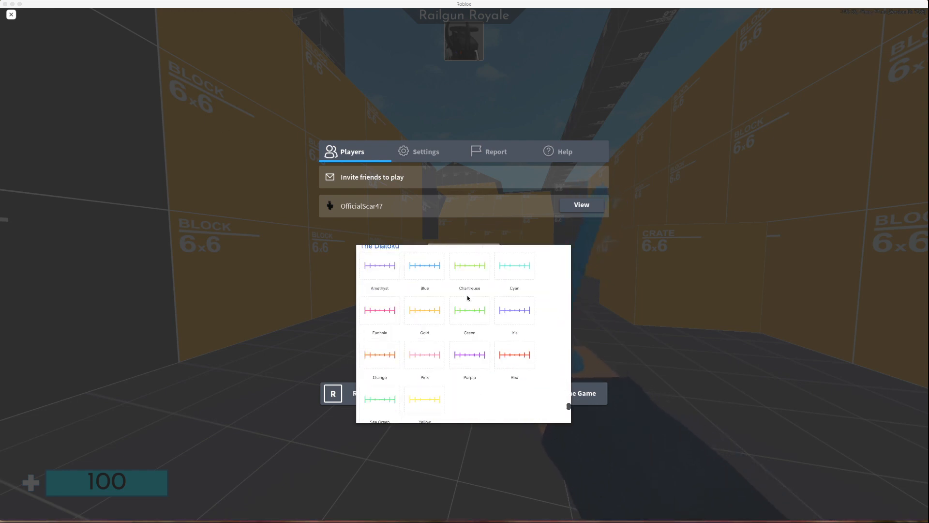
scroll(down, 3)
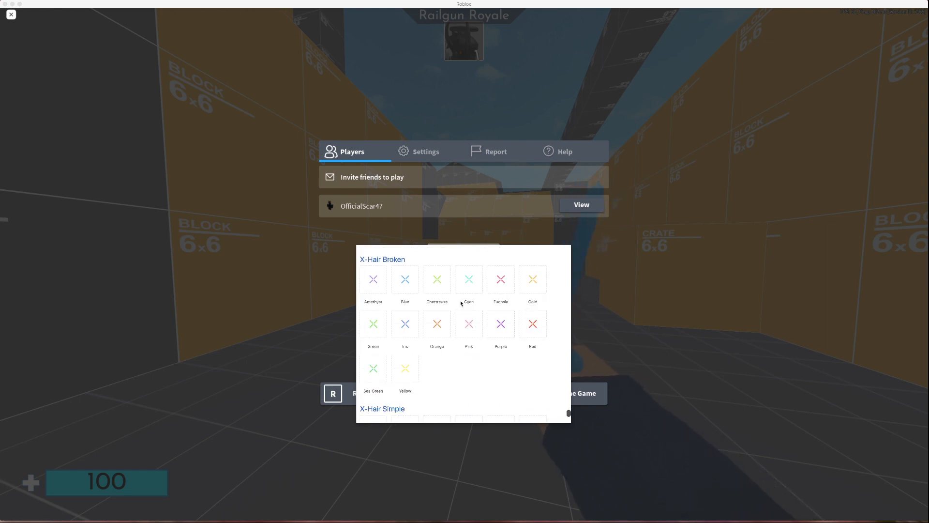
scroll(down, 3)
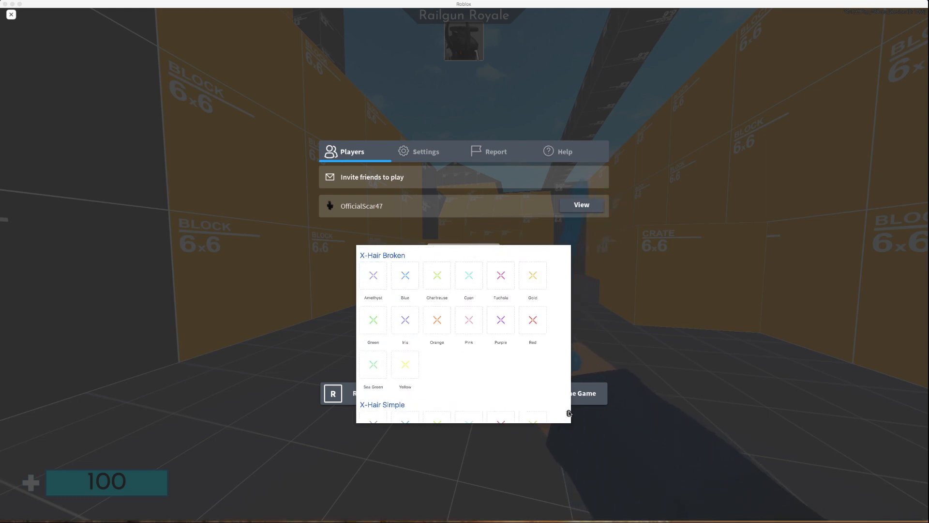
scroll(down, 3)
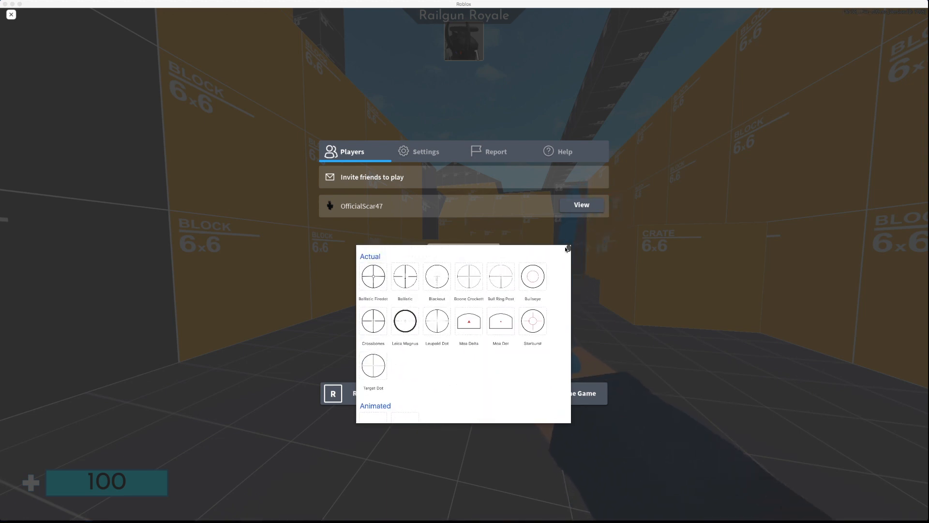
scroll(down, 3)
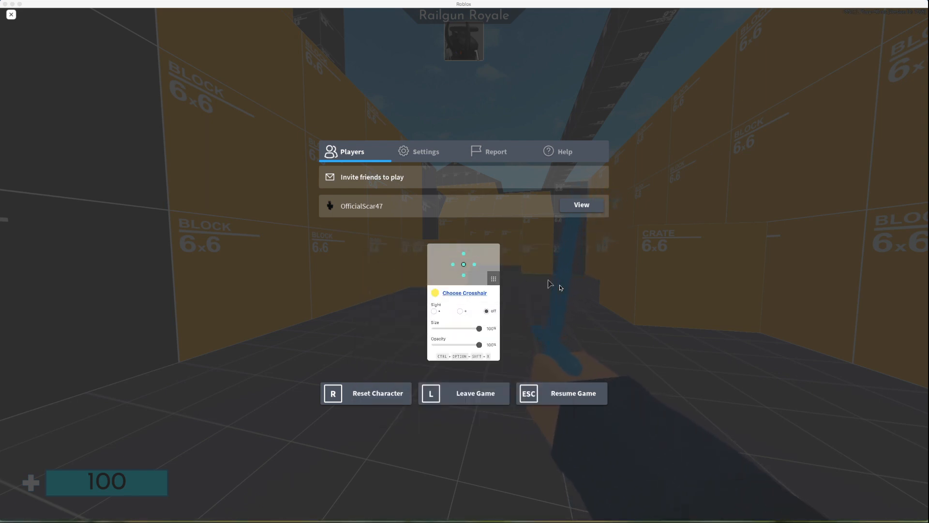
mouse_move(440, 360)
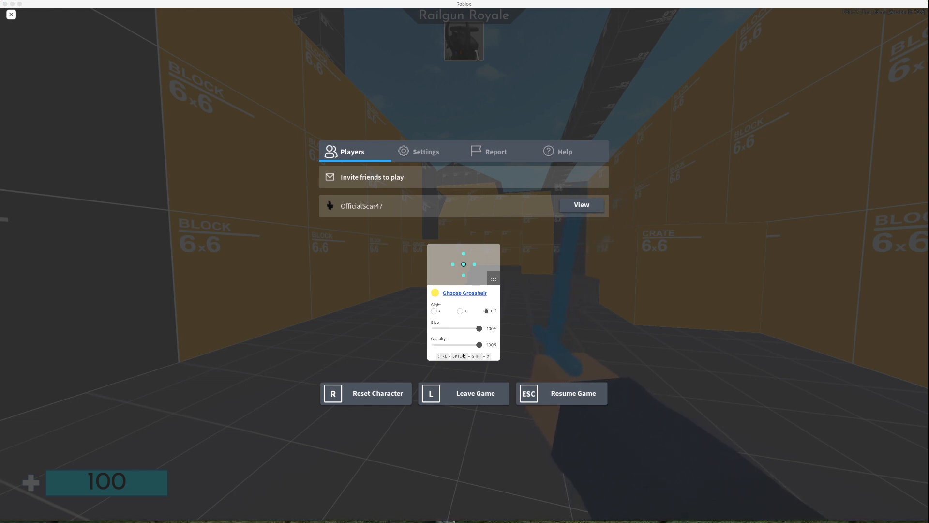
Turn the sight on with the dot style and pick a purple crosshair colour
click(434, 311)
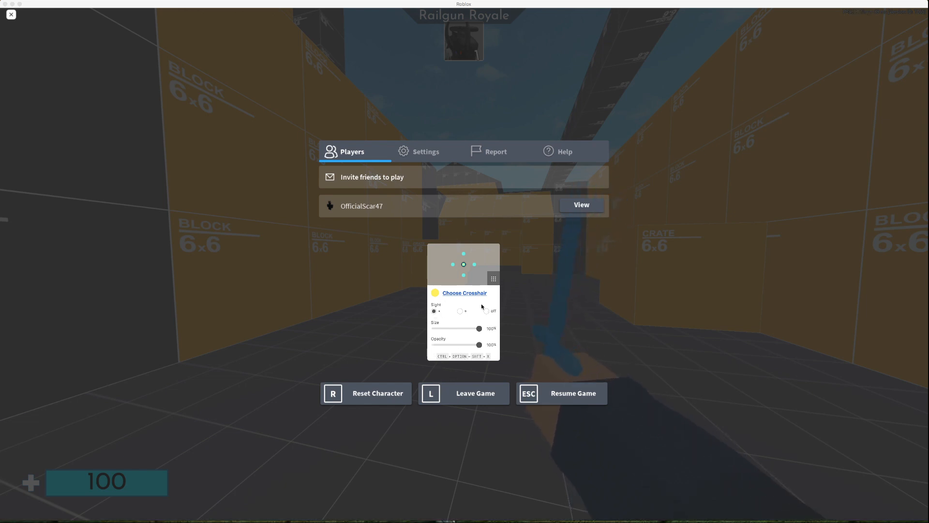
click(465, 293)
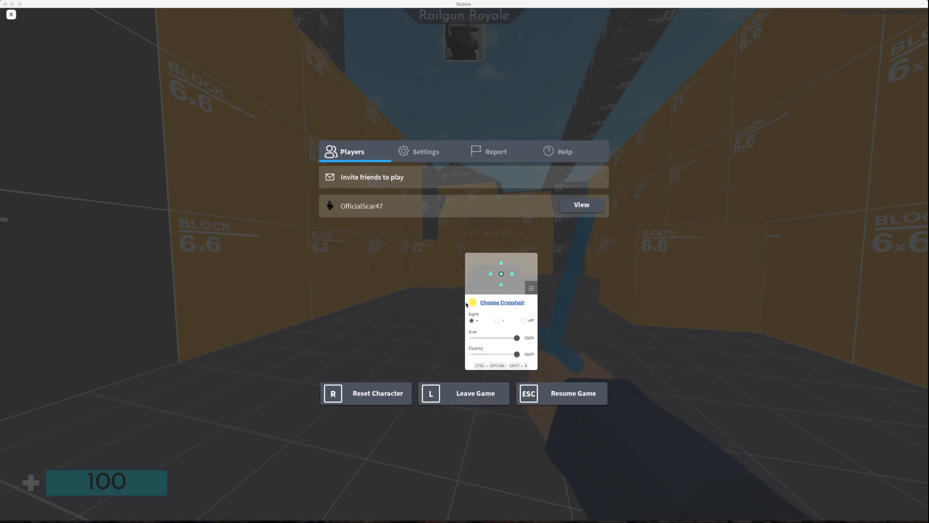
click(472, 302)
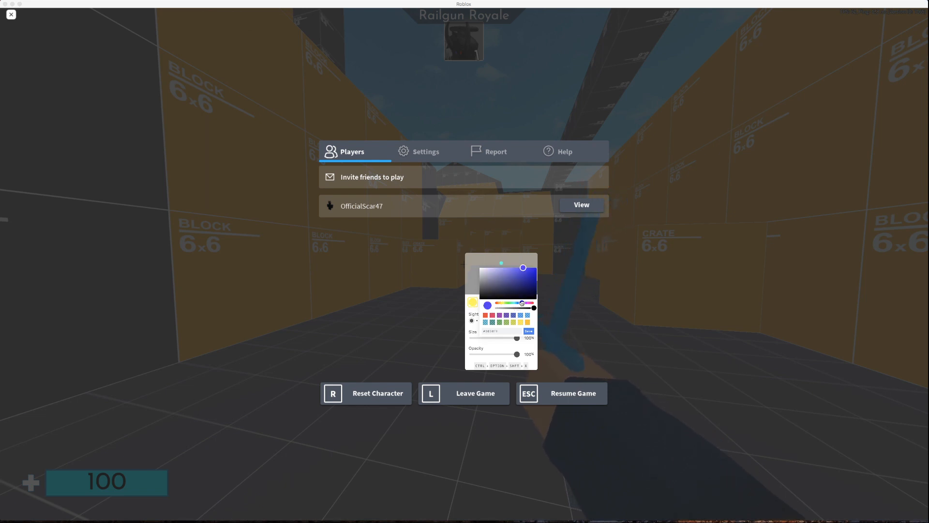
click(502, 302)
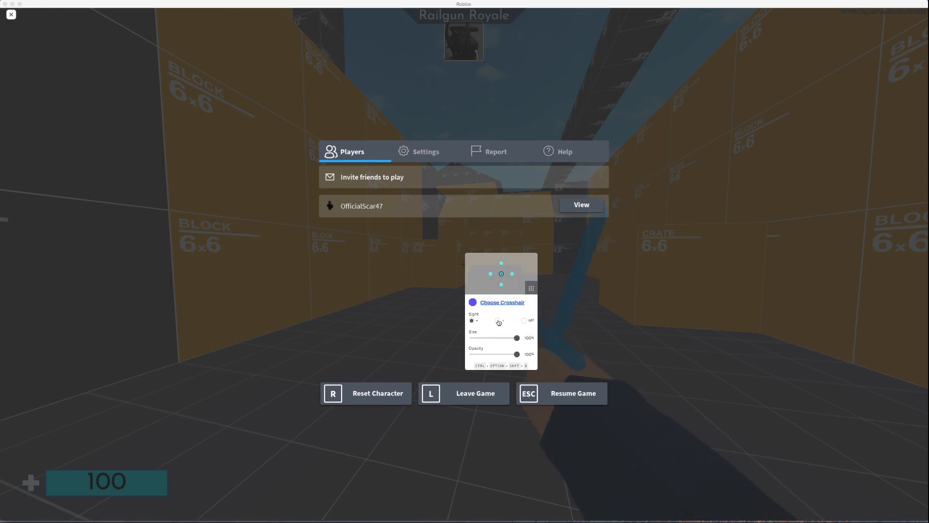
Try each Sight style option, then leave the sight set to off
click(498, 320)
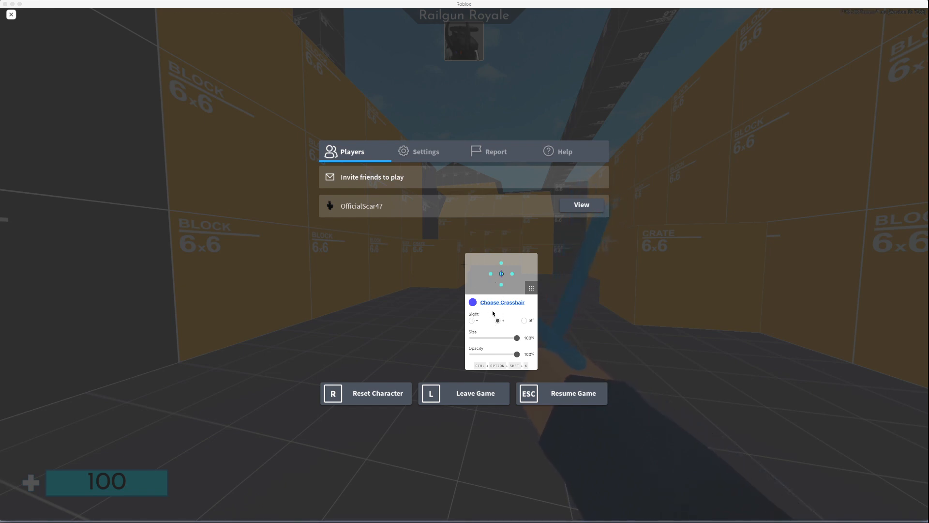
click(524, 320)
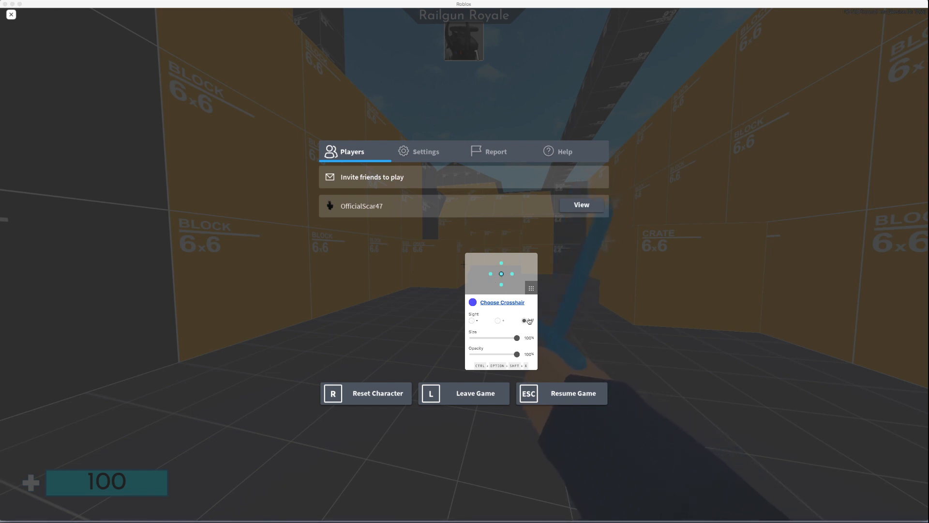
click(527, 320)
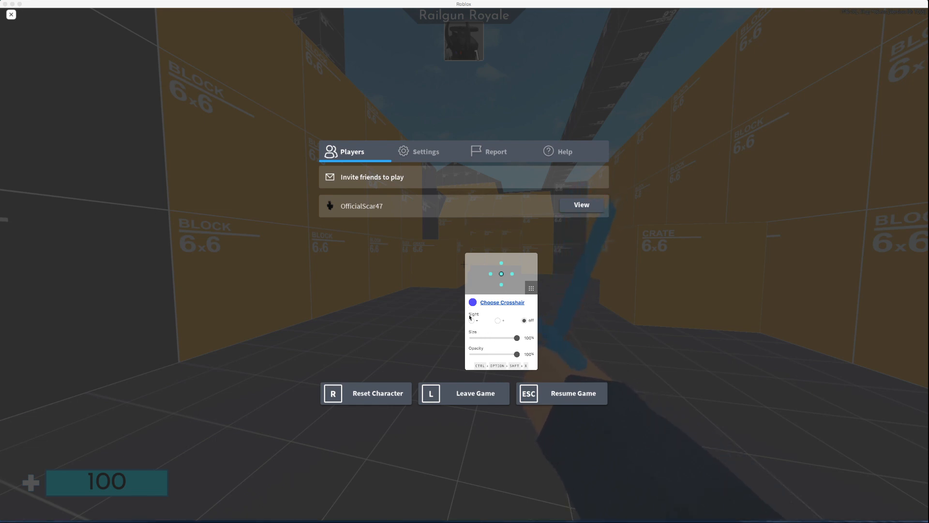
click(471, 320)
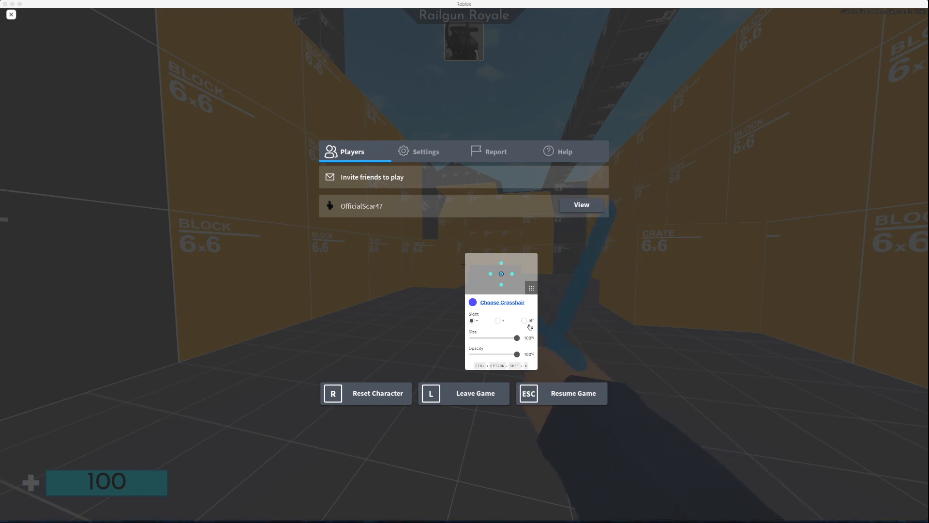
click(524, 320)
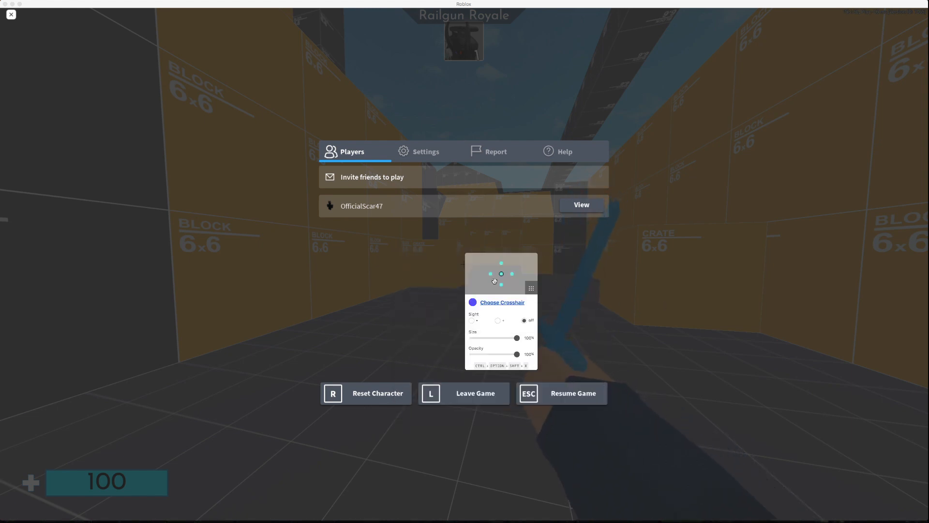
Fade the crosshair opacity down and restore it to 100%
drag(517, 354, 502, 355)
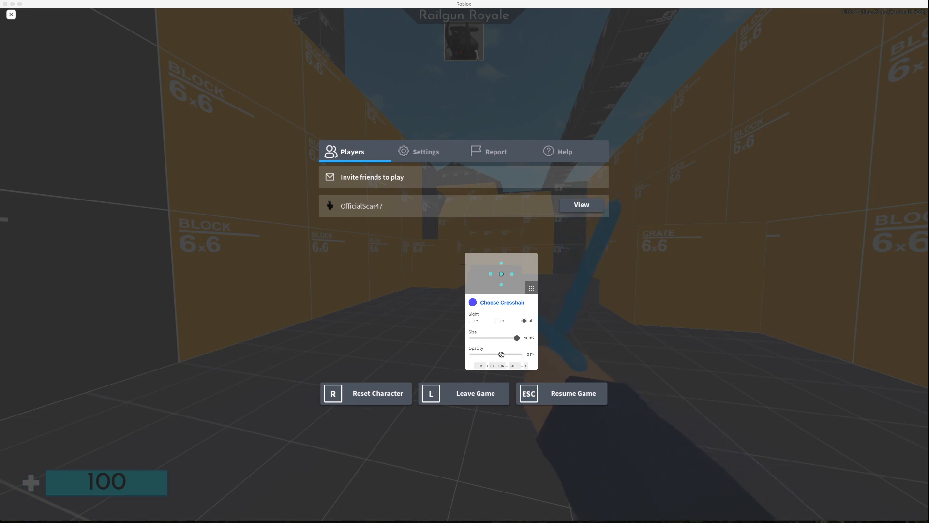
drag(501, 354, 480, 354)
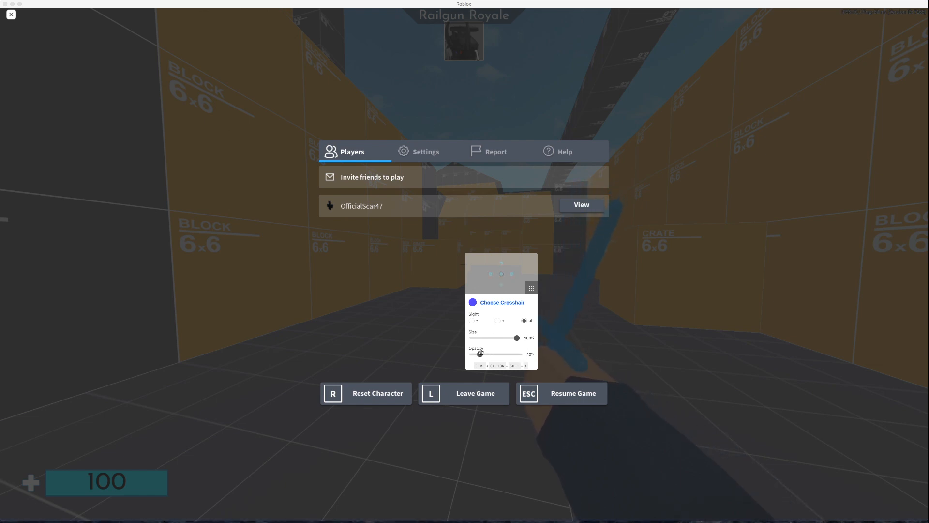
drag(478, 355, 517, 354)
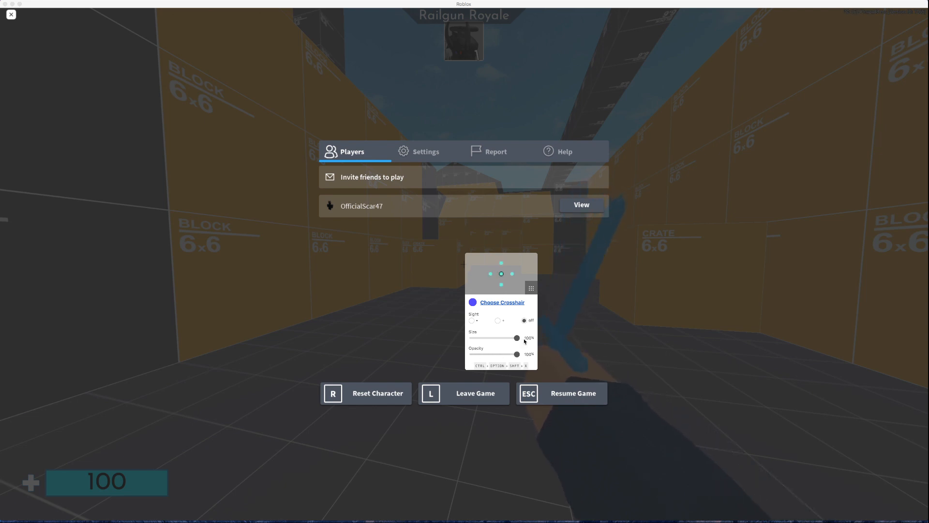
mouse_move(524, 342)
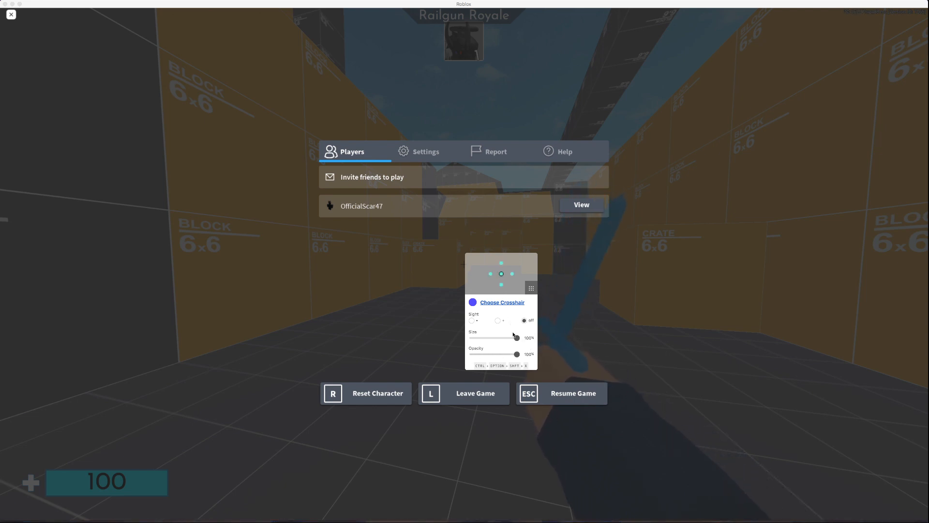
Shrink the crosshair to about half size, centre it on screen, and resume the game
drag(516, 337, 488, 337)
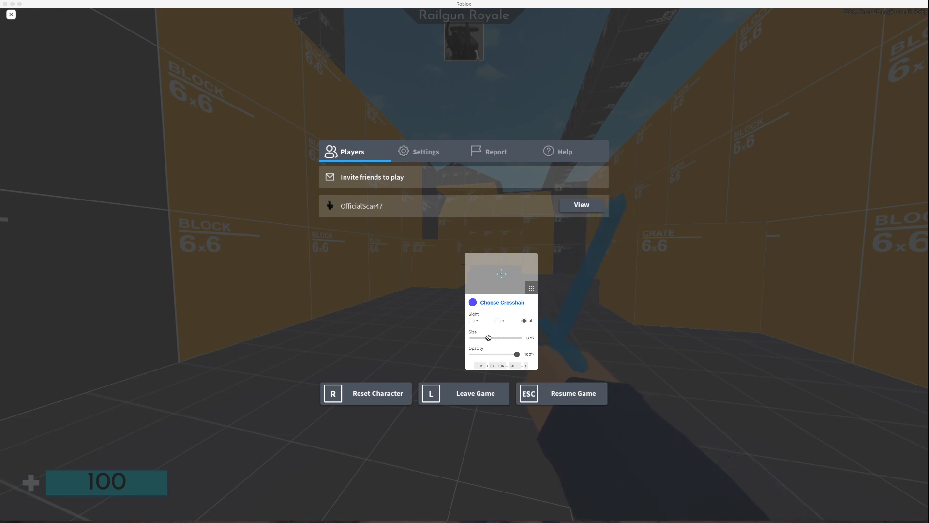
drag(487, 337, 506, 337)
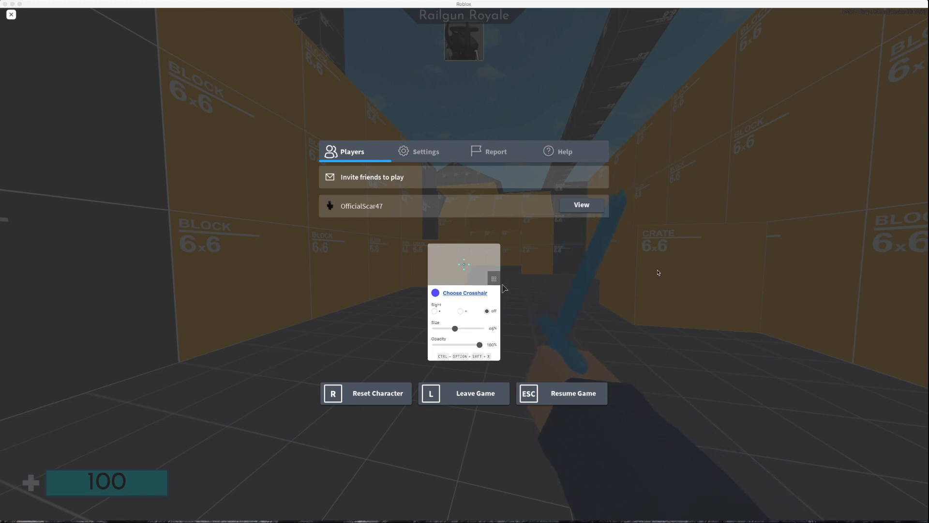
click(573, 393)
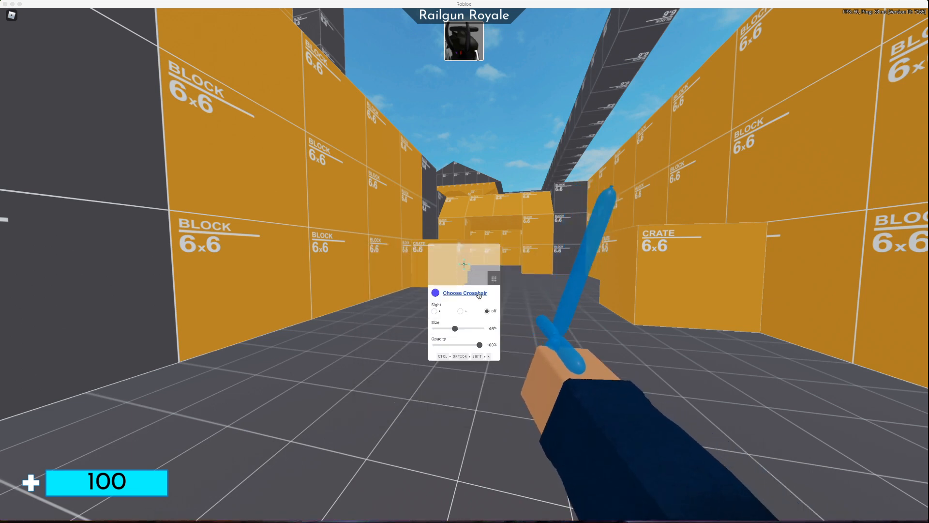
Reduce the crosshair size to about 25% over the resumed Railgun Royale game
click(465, 292)
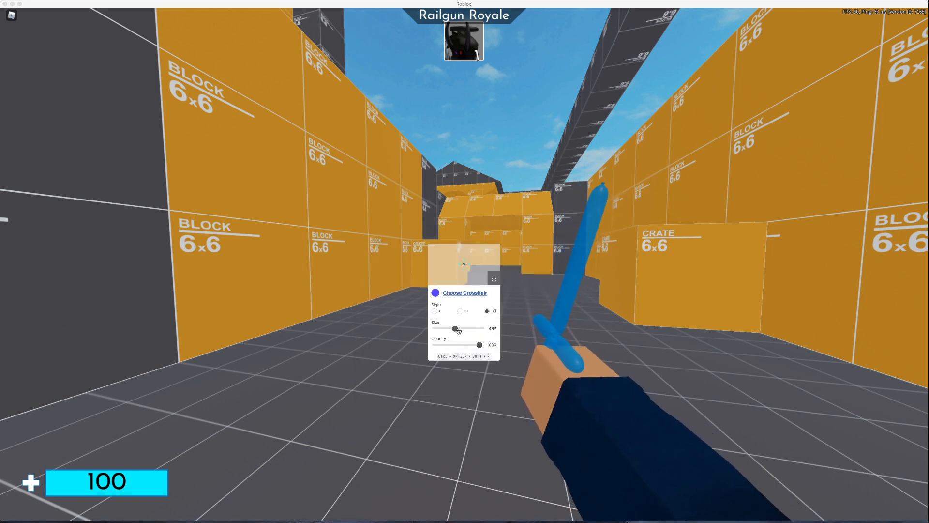
drag(456, 330, 446, 329)
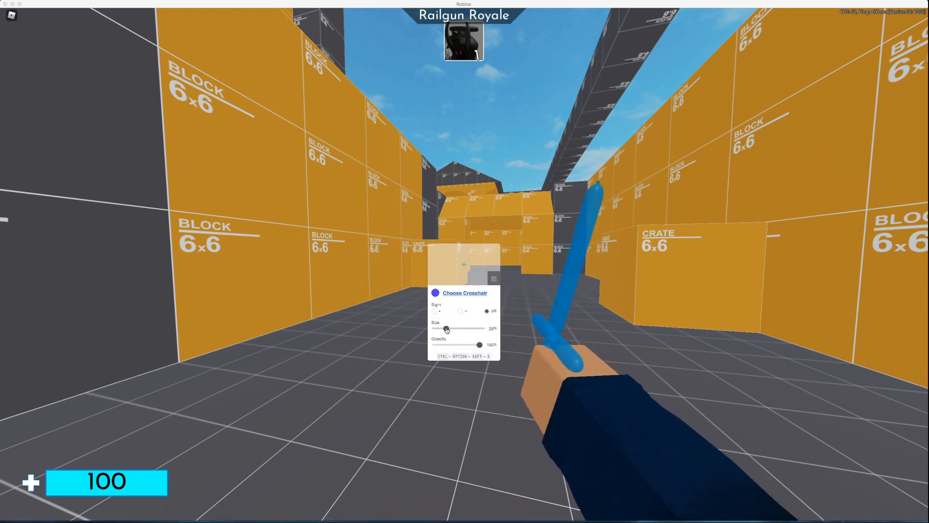
drag(446, 328, 450, 329)
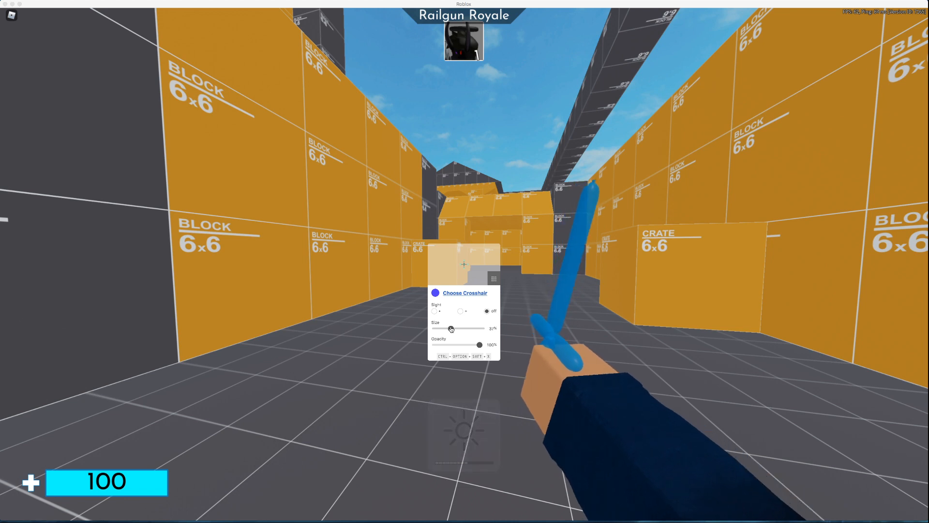
drag(450, 329, 453, 329)
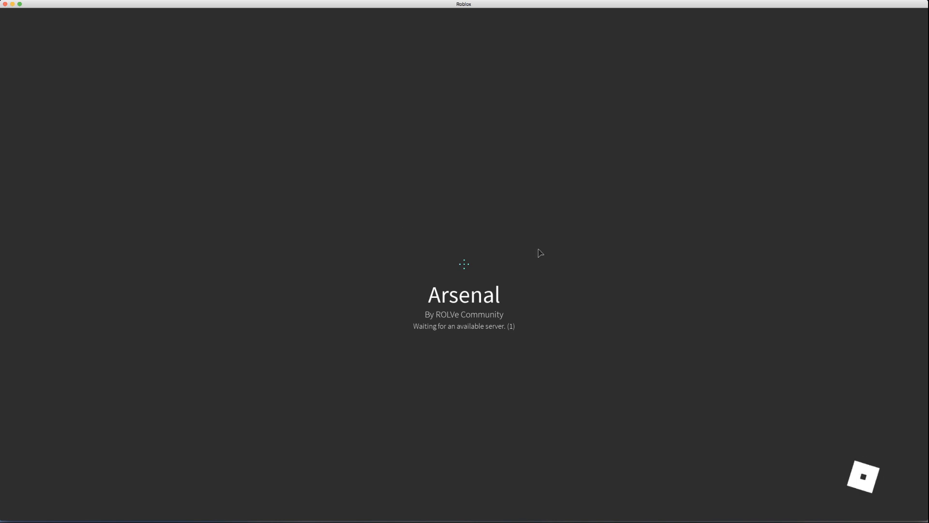
mouse_move(594, 304)
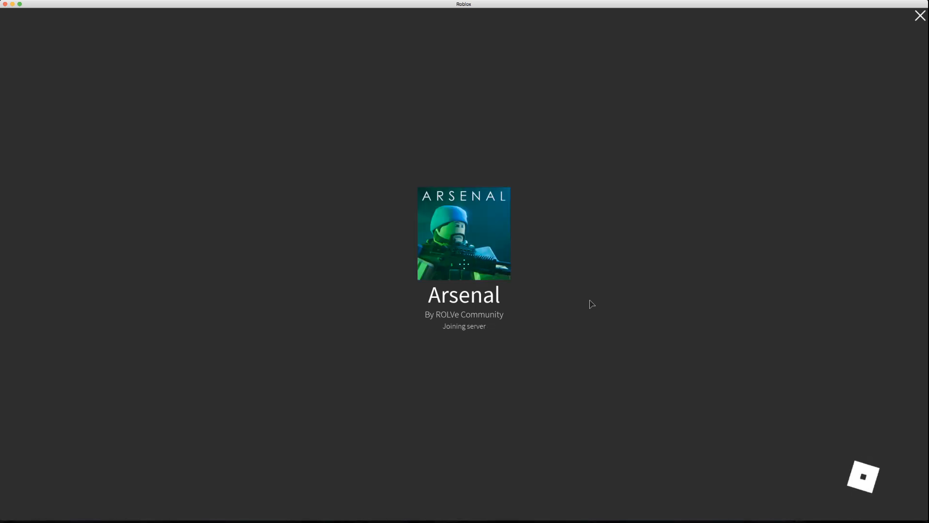
mouse_move(595, 299)
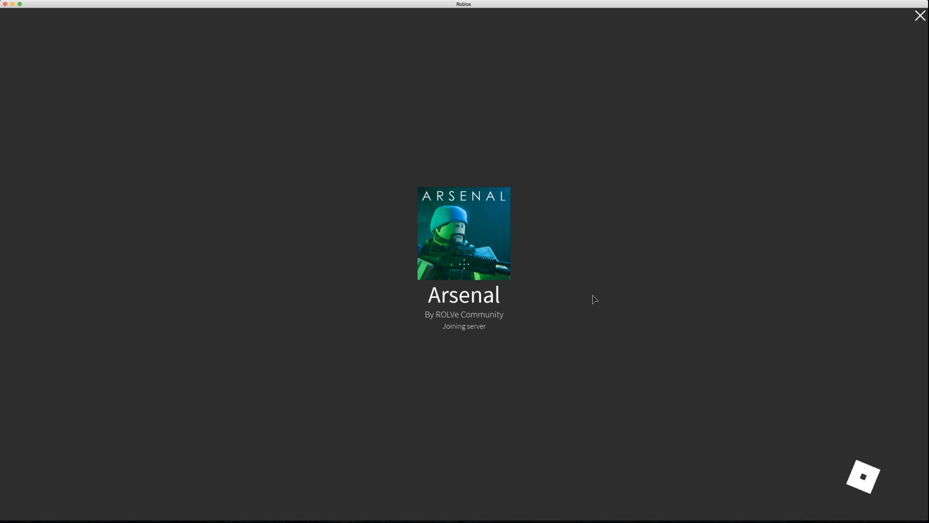
mouse_move(857, 429)
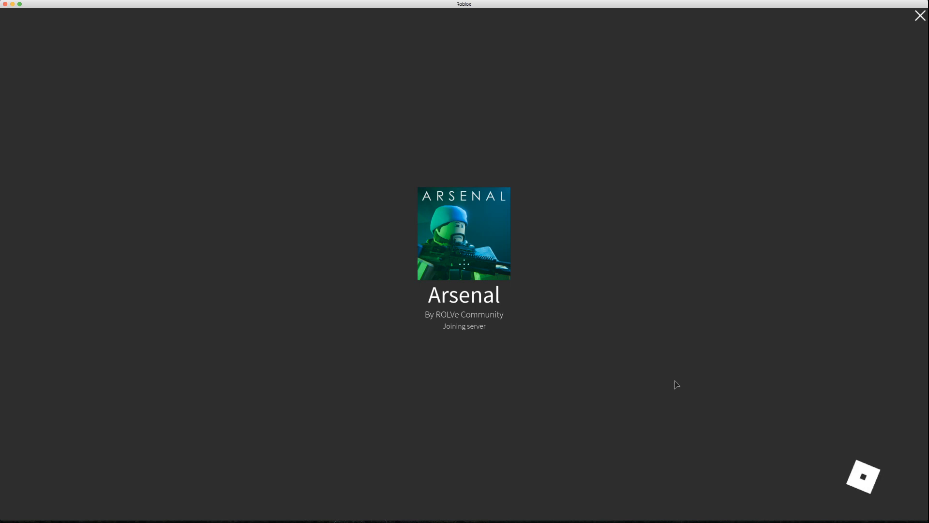
mouse_move(492, 227)
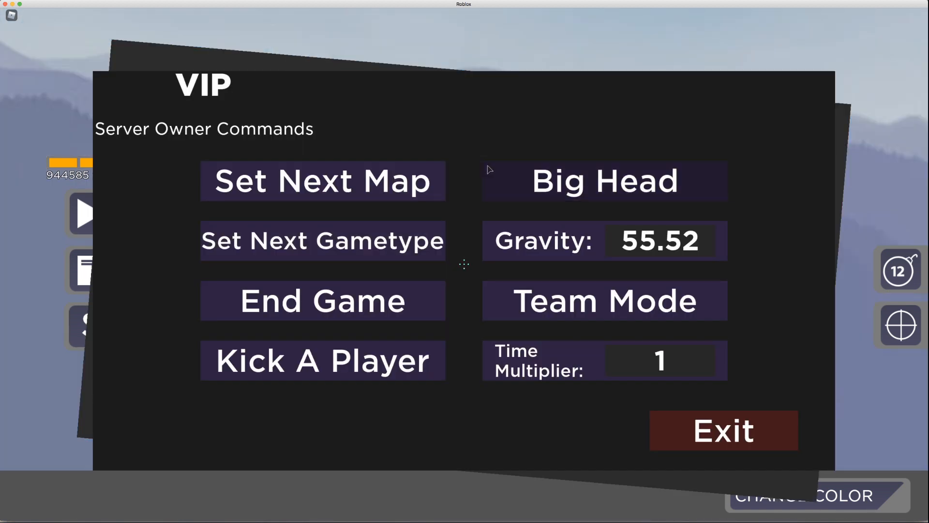
Dismiss the Arsenal VIP Server Owner Commands panel to start the match
click(723, 430)
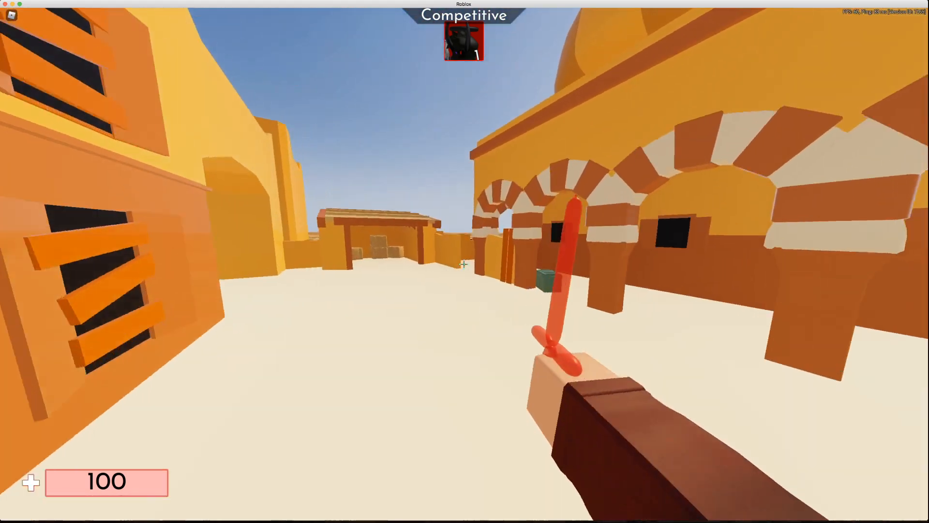
mouse_move(464, 264)
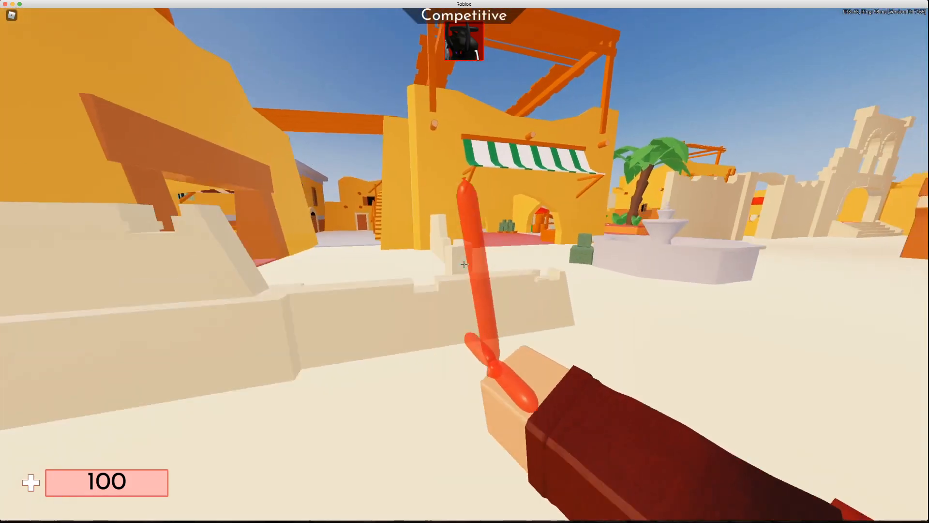
mouse_move(465, 264)
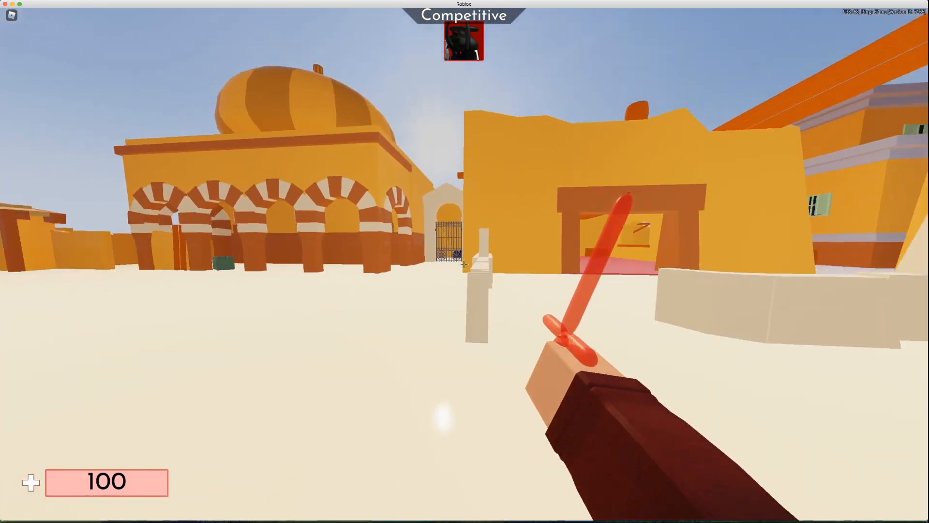
mouse_move(464, 263)
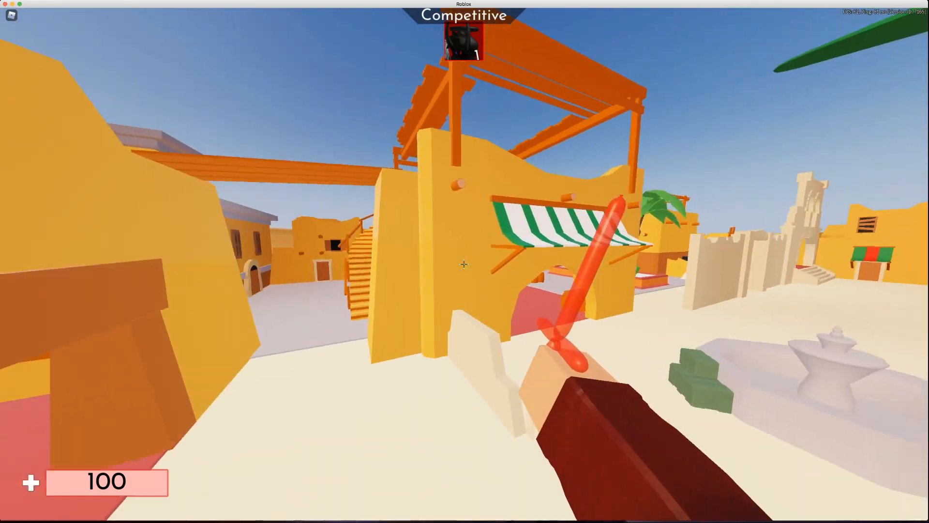